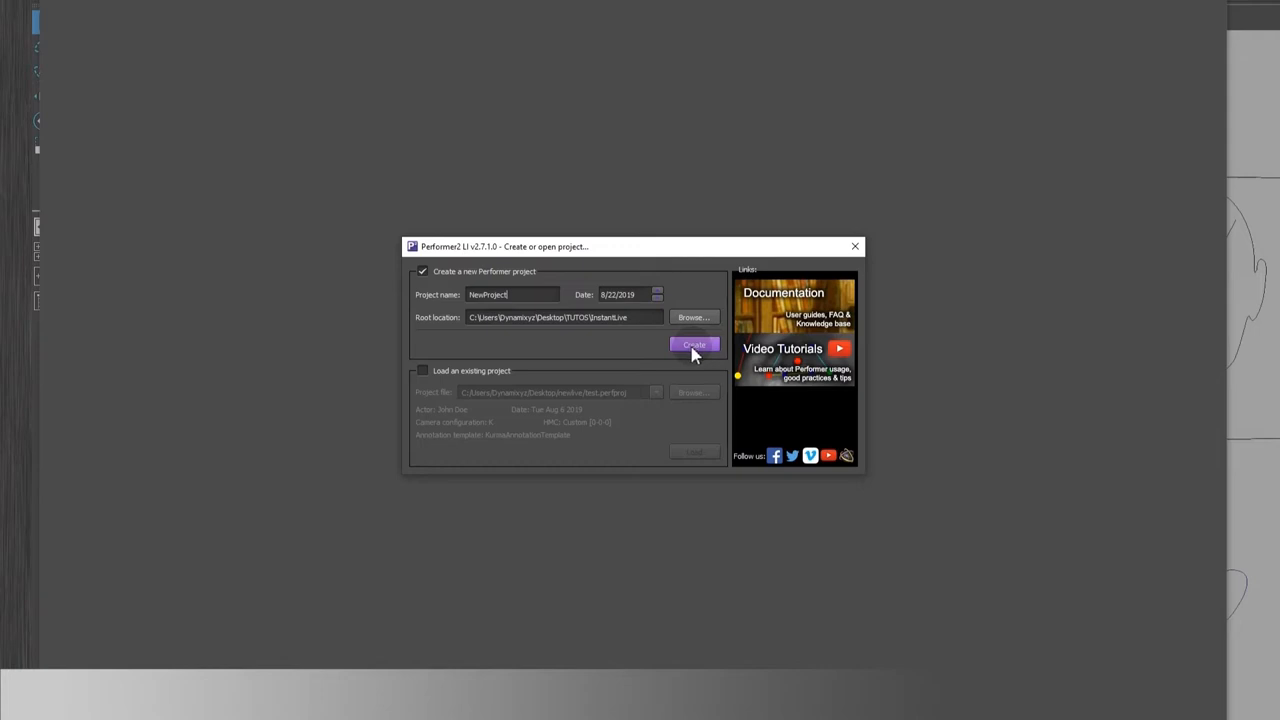
# - Create the project with Camera config set to 1 - Single camera
pyautogui.click(644, 148)
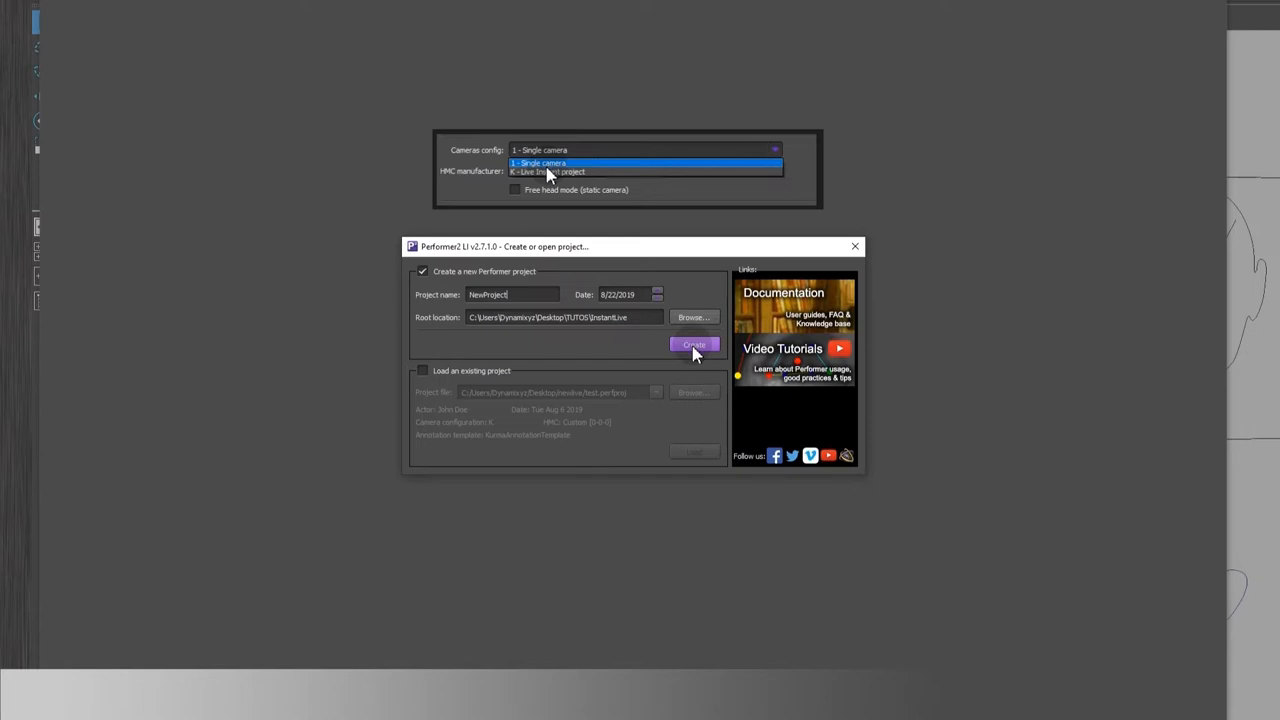
pyautogui.click(548, 172)
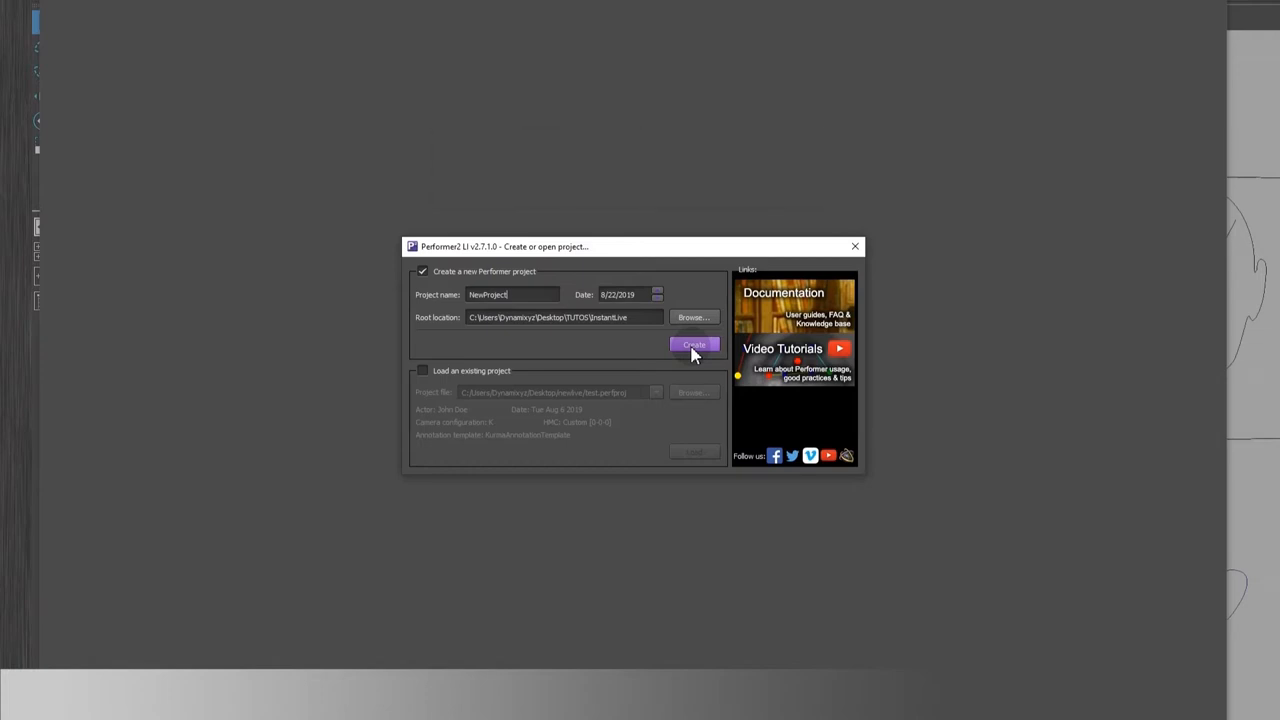
pyautogui.click(694, 344)
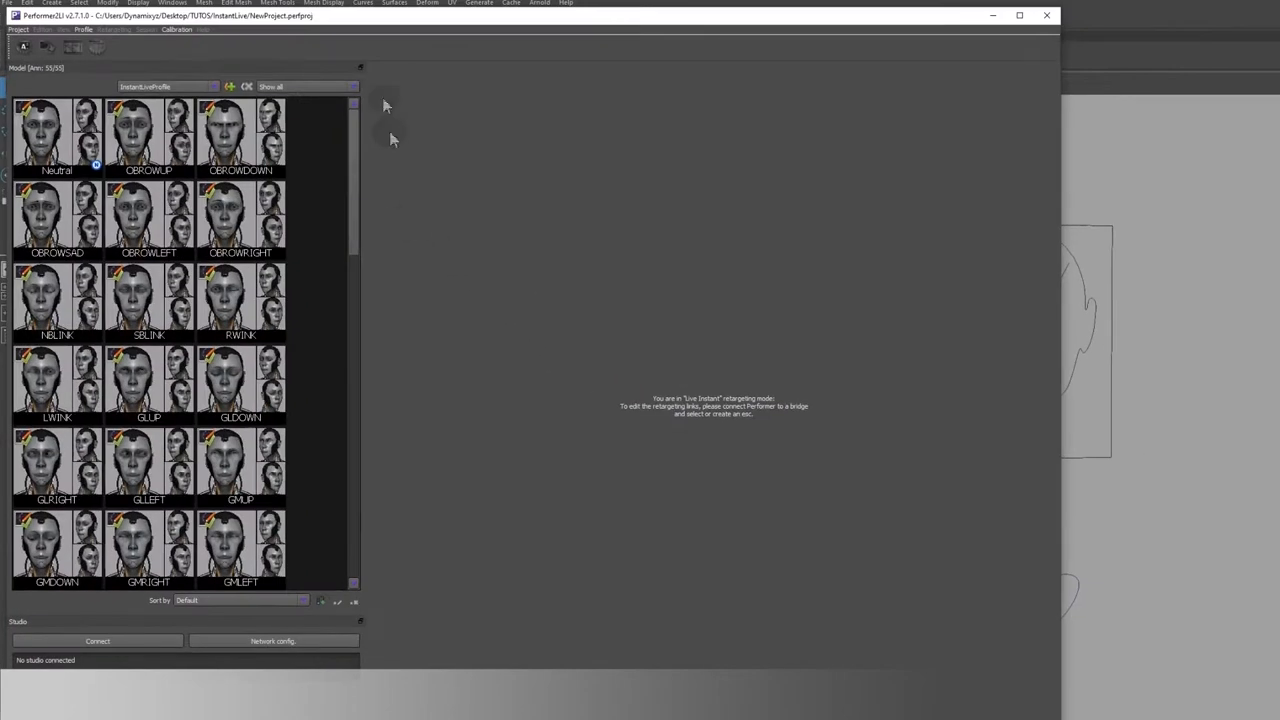
pyautogui.moveTo(388, 82)
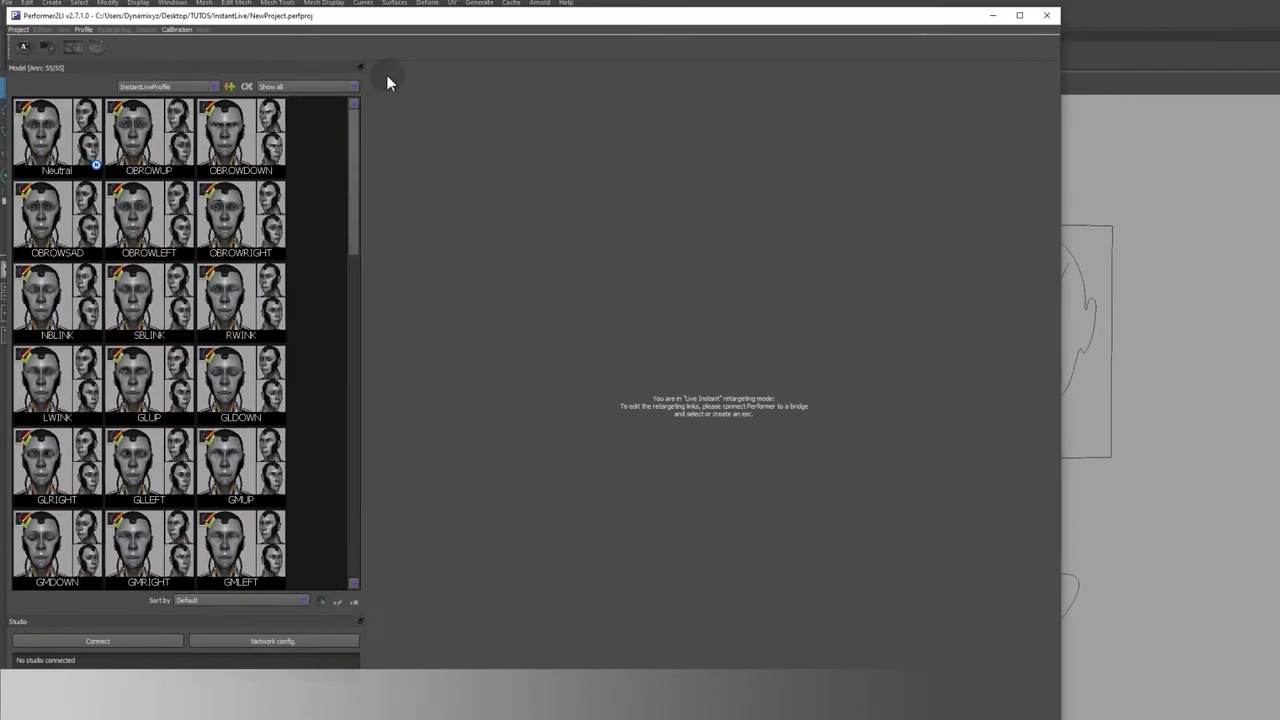
pyautogui.moveTo(396, 74)
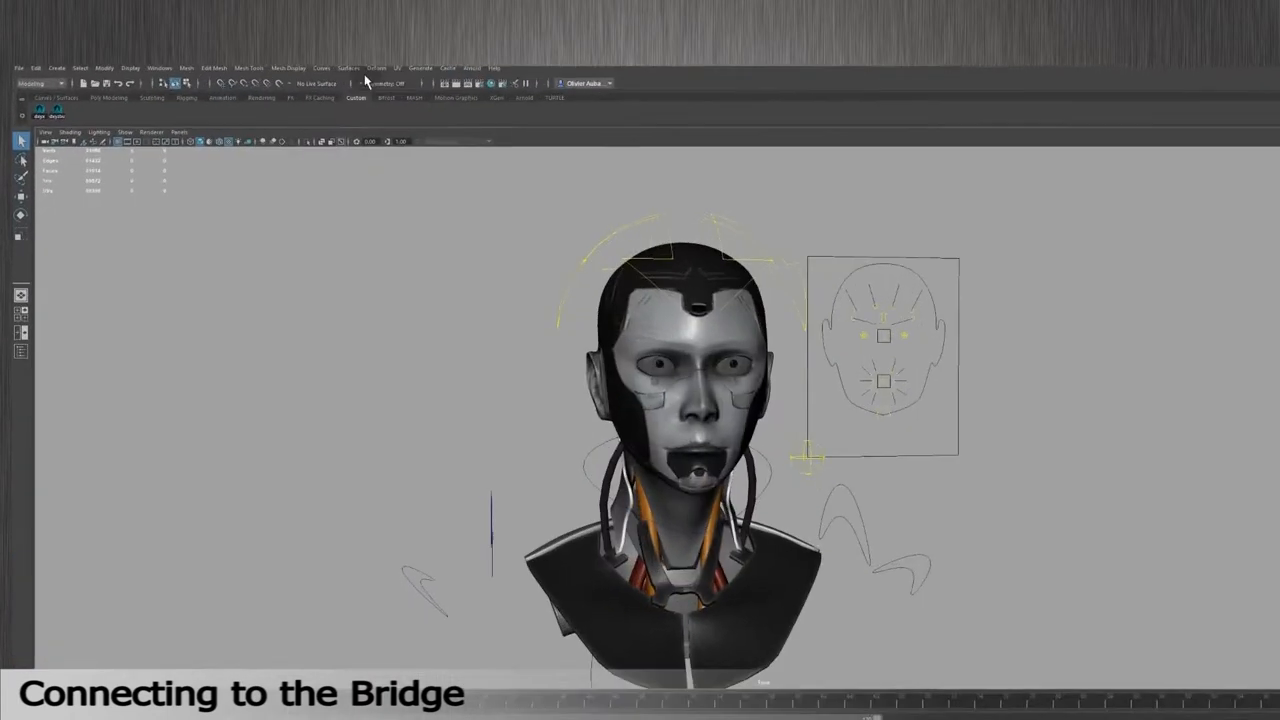
# - In the Plug-in Manager, enable Loaded and Auto load for DxyzBridge_Maya2018w.mll
pyautogui.click(210, 12)
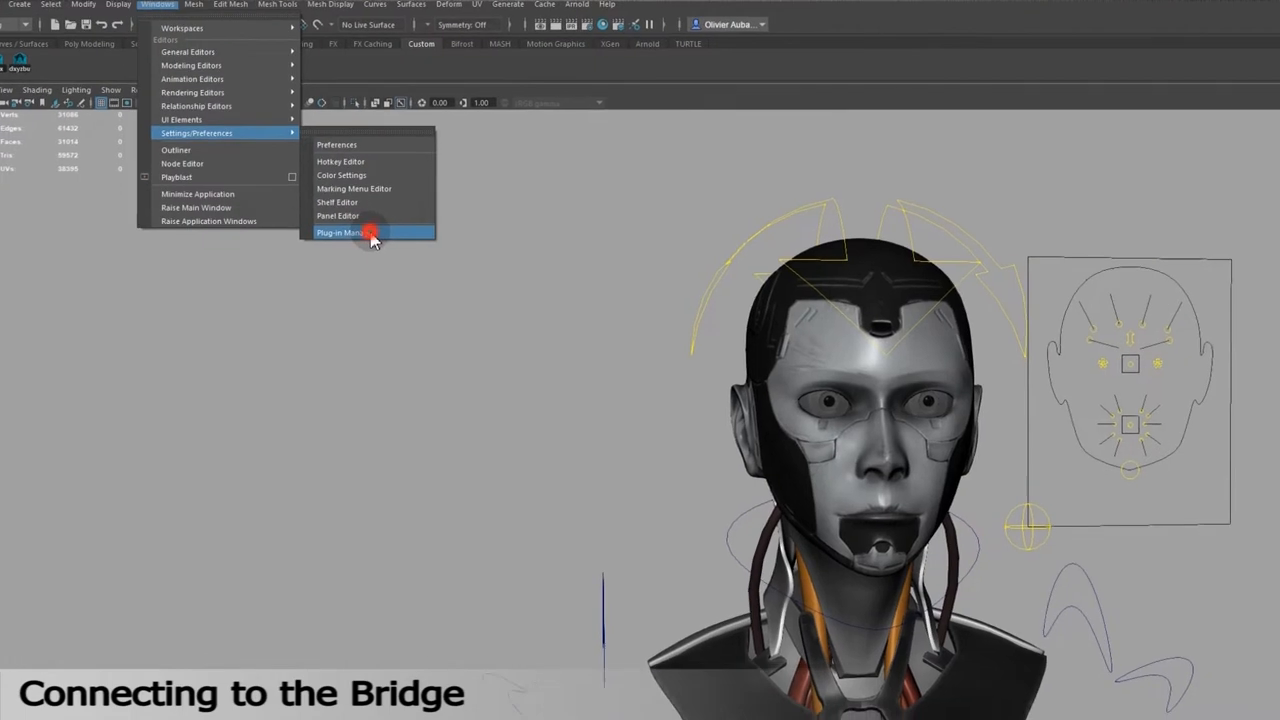
pyautogui.click(340, 232)
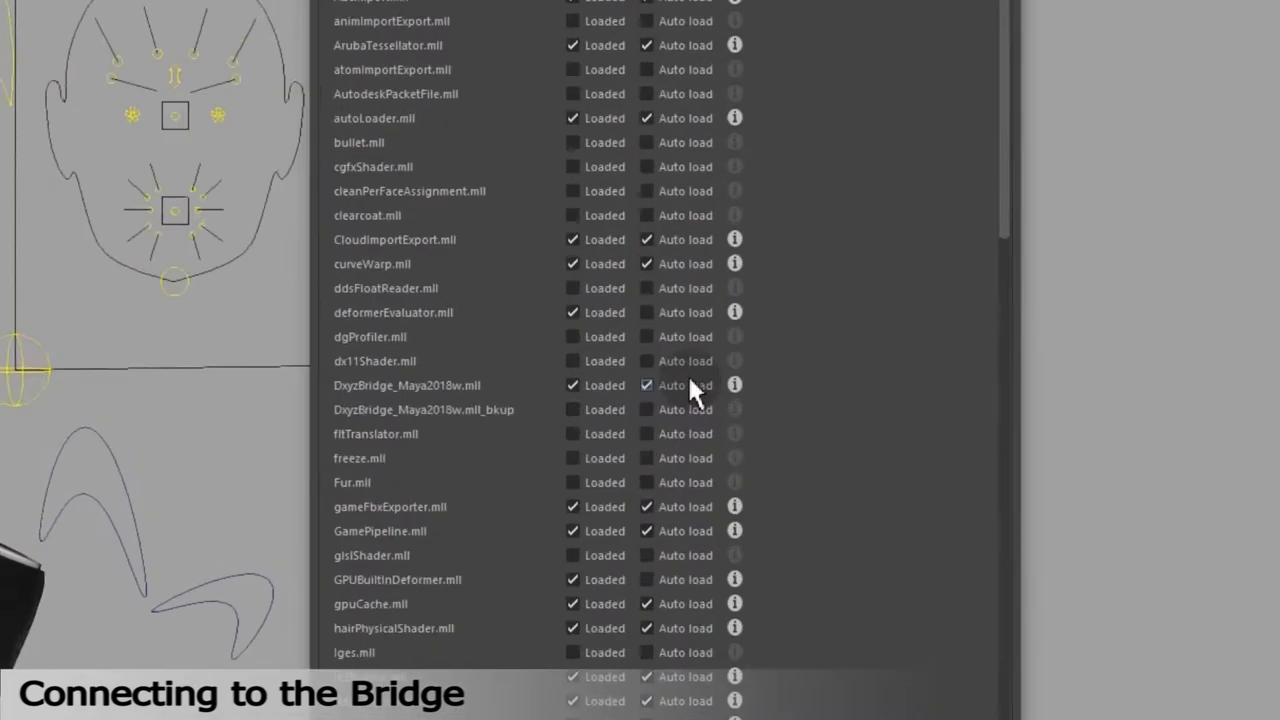
pyautogui.scroll(-3)
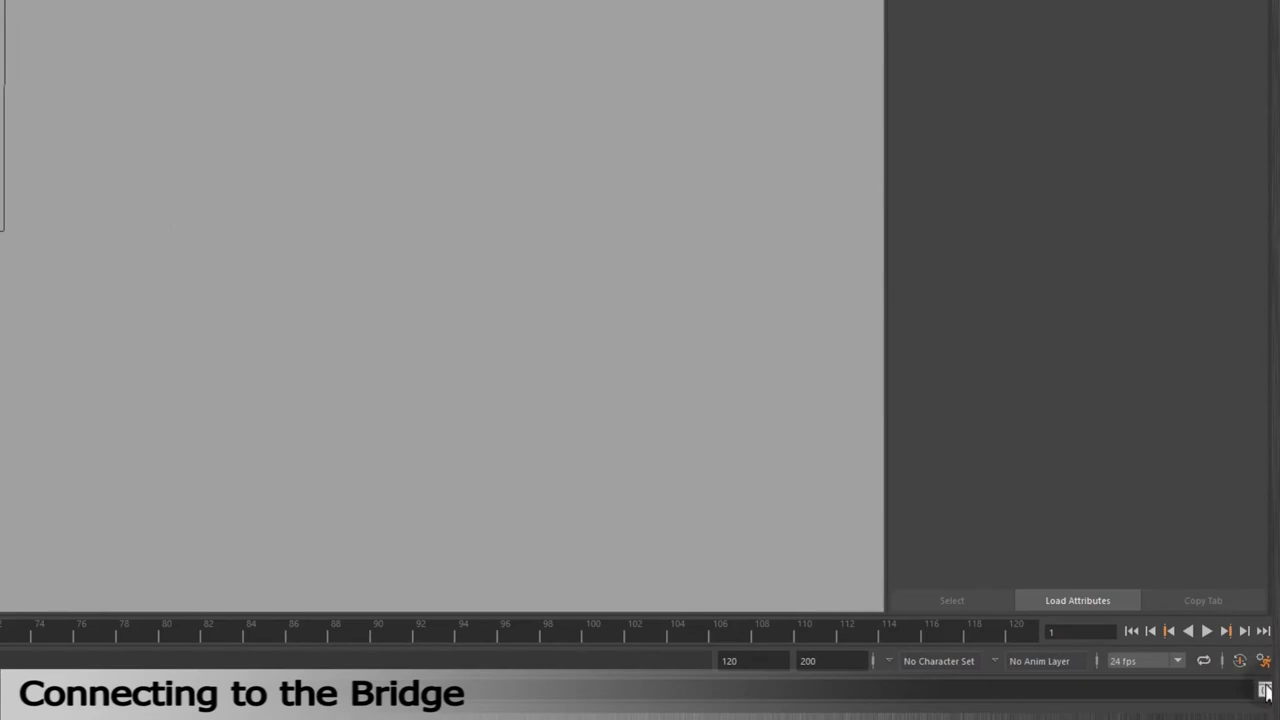
# - Run dxyzBridge from the Script Editor, then connect Performer to the Maya bridge
pyautogui.click(1264, 690)
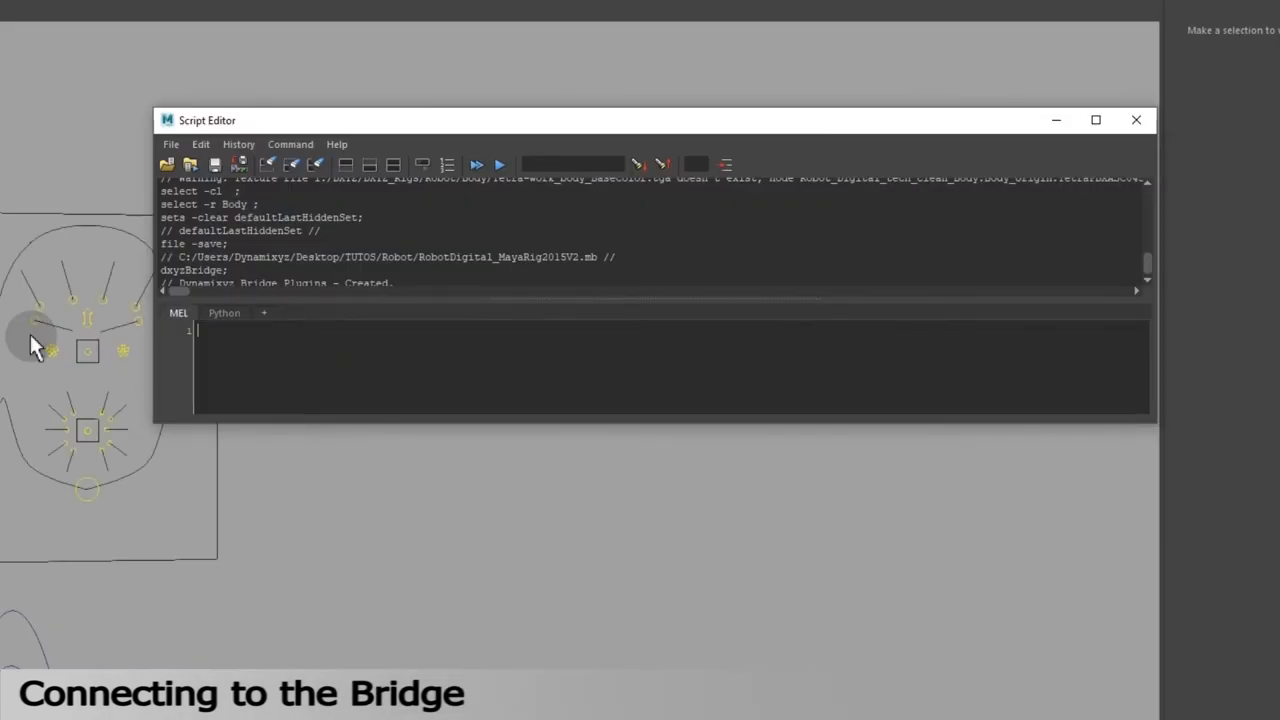
pyautogui.write('dxyzBridge')
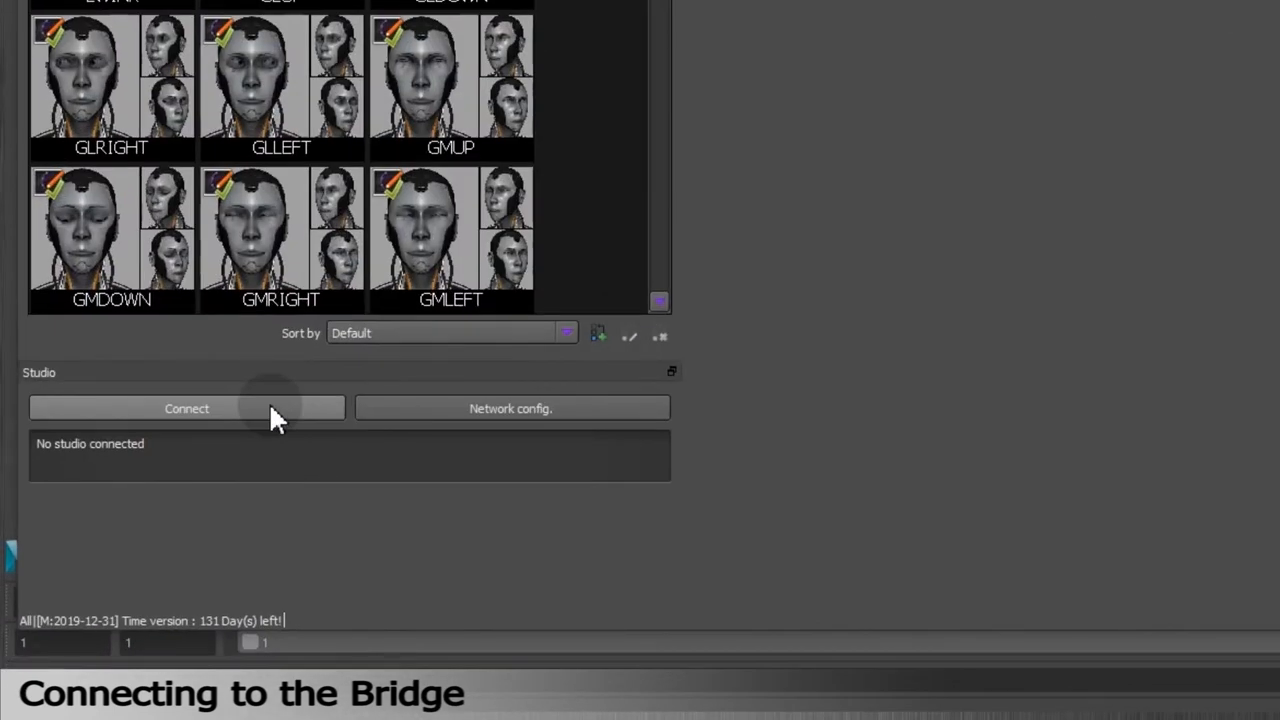
pyautogui.click(186, 408)
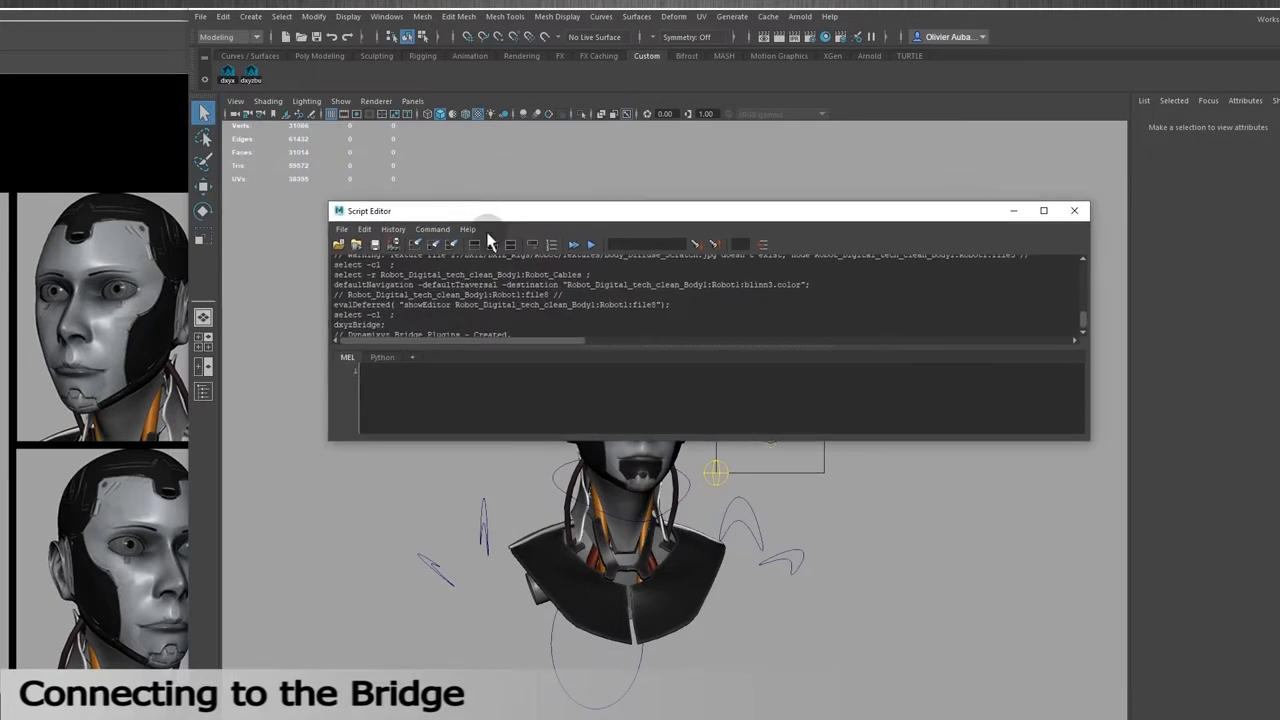
# - Save the dxyzBridge command to the shelf as an item named DXY
pyautogui.write('dxyzBridge')
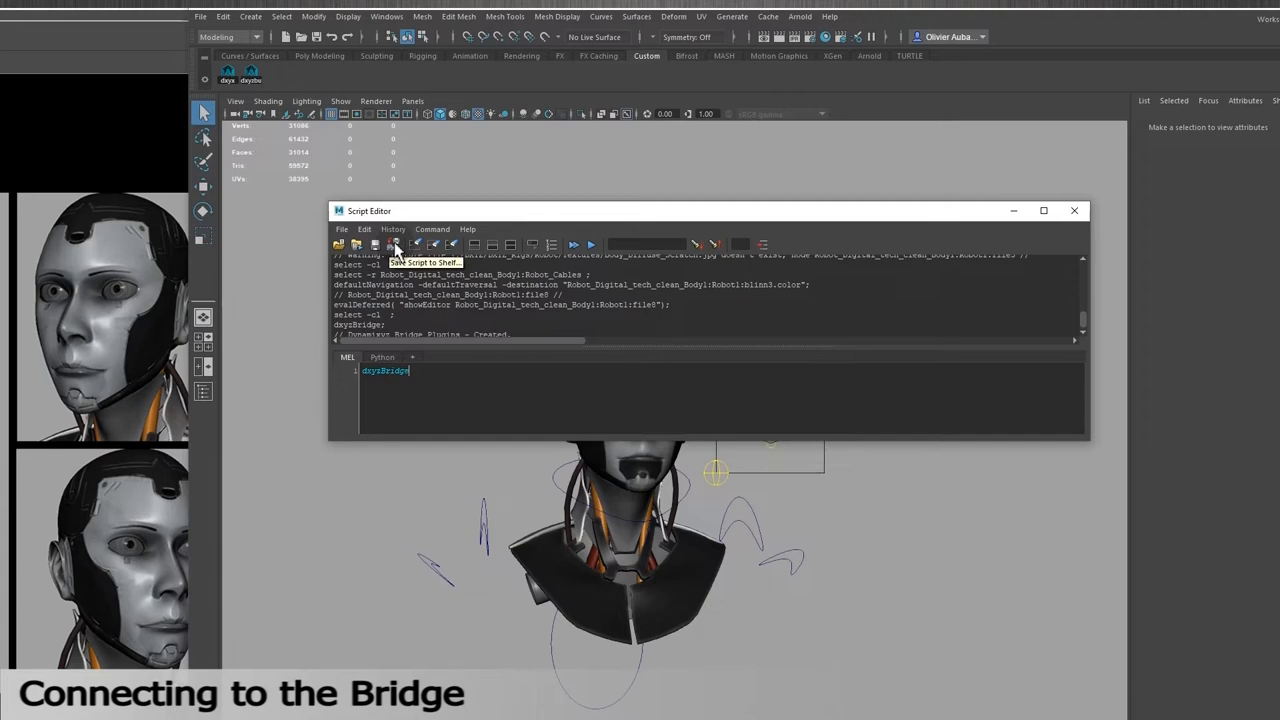
pyautogui.click(390, 244)
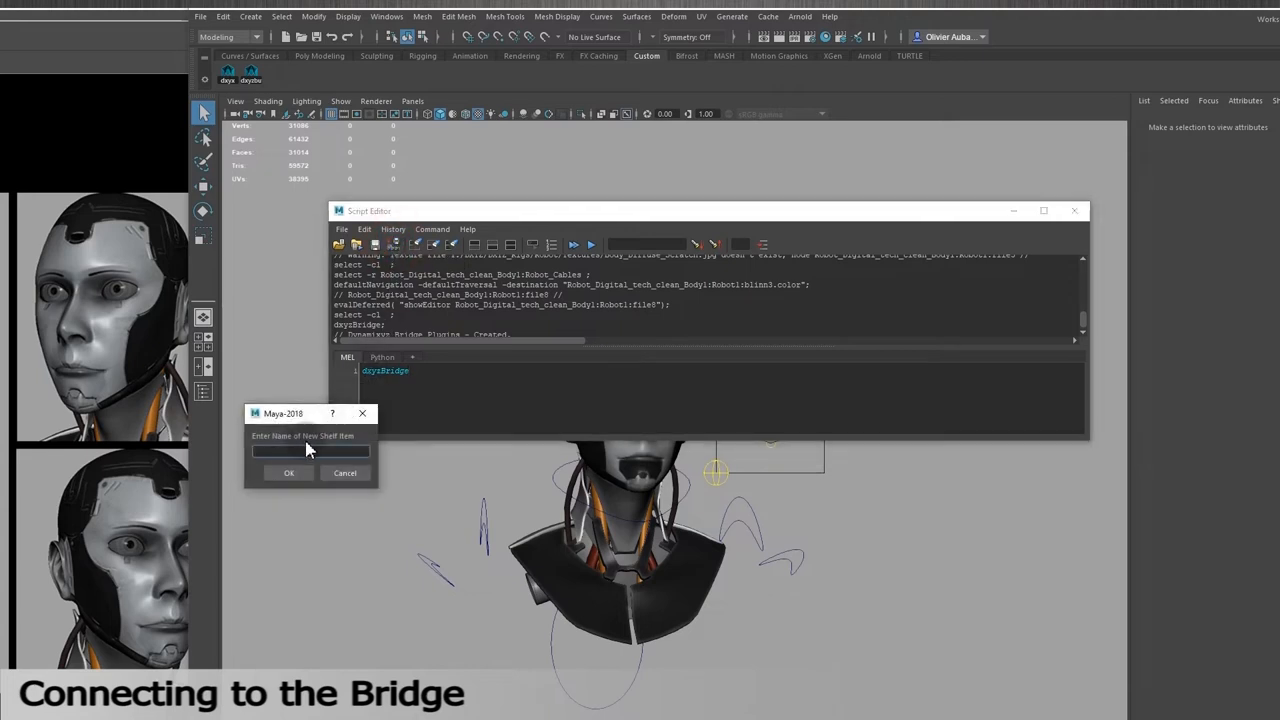
pyautogui.write('DXYZ')
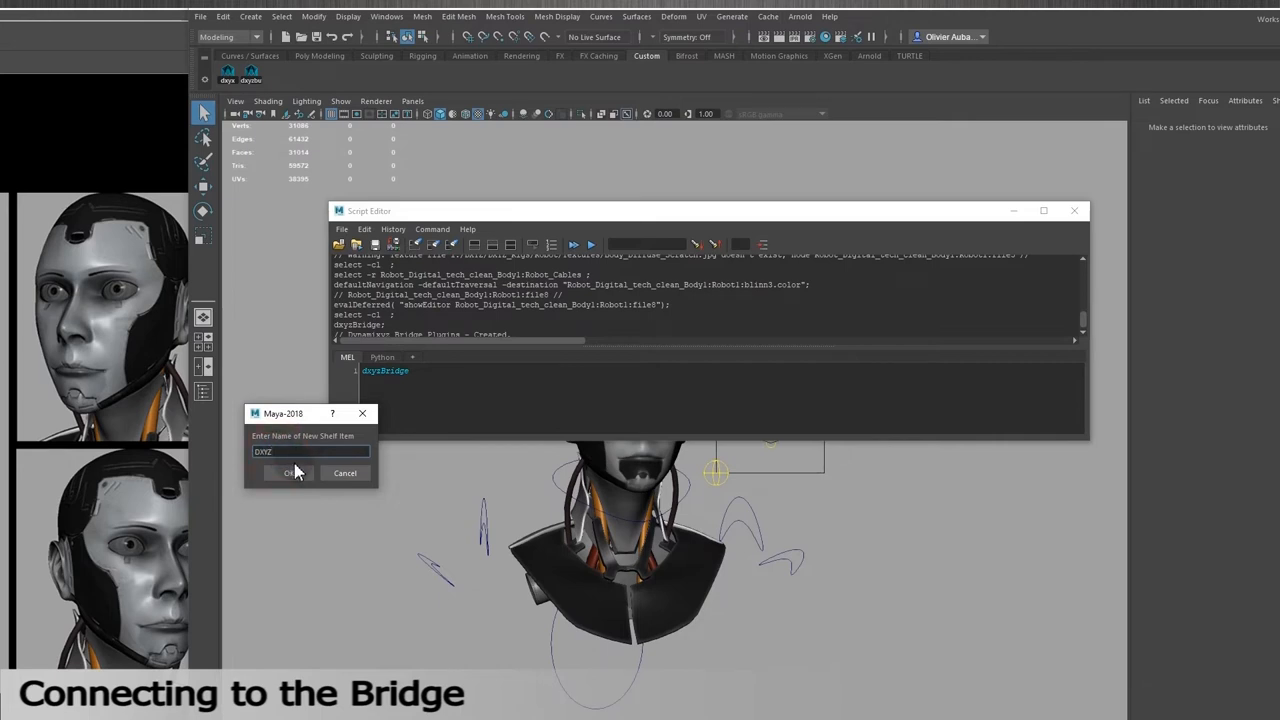
pyautogui.click(292, 472)
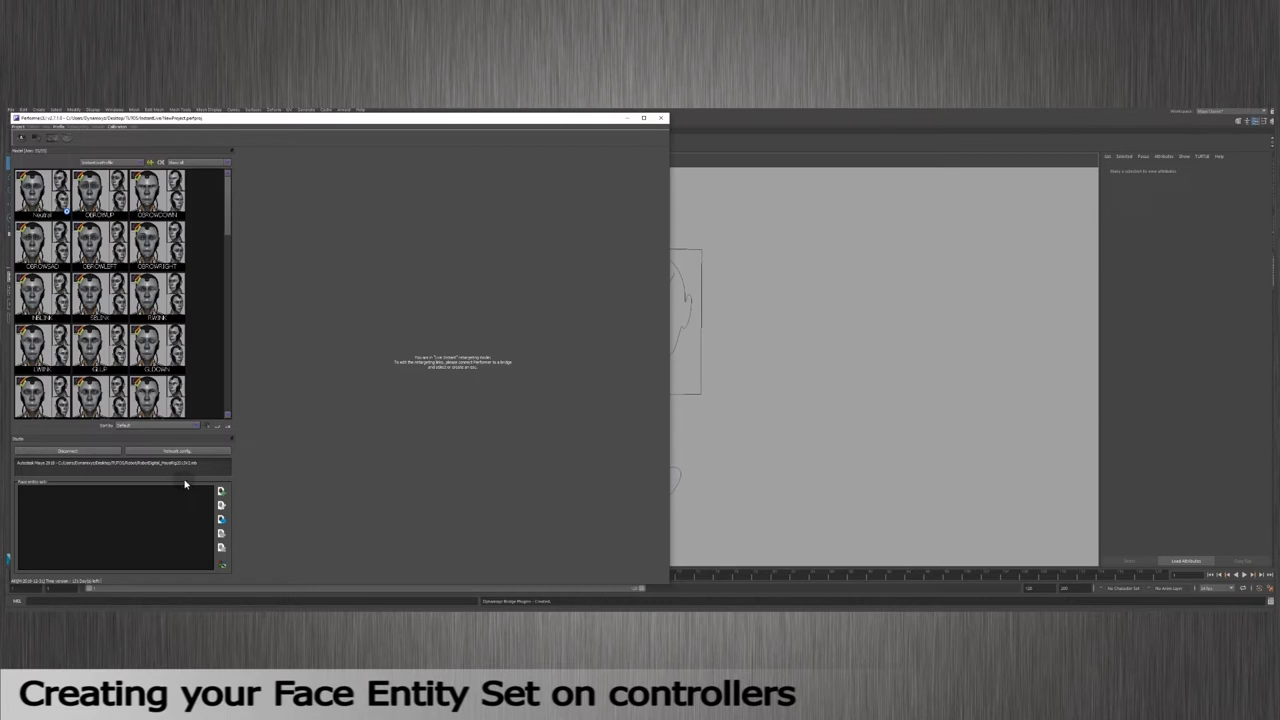
pyautogui.moveTo(190, 482)
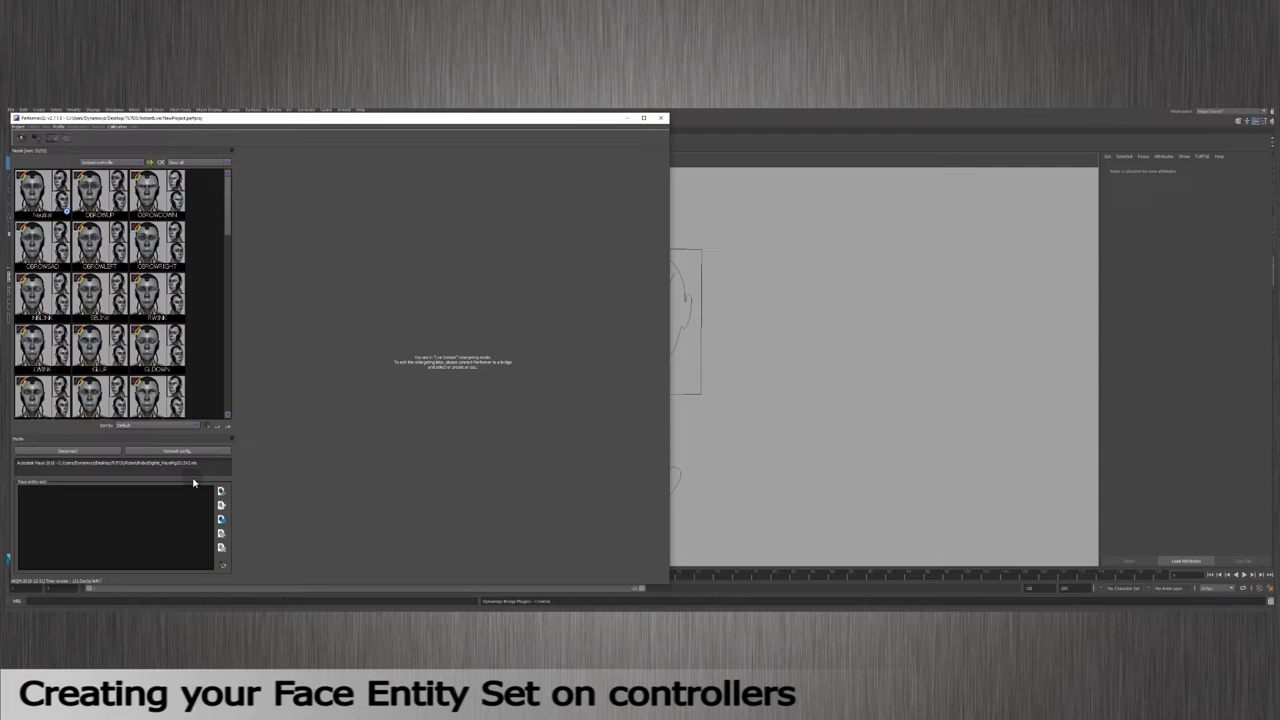
pyautogui.moveTo(196, 482)
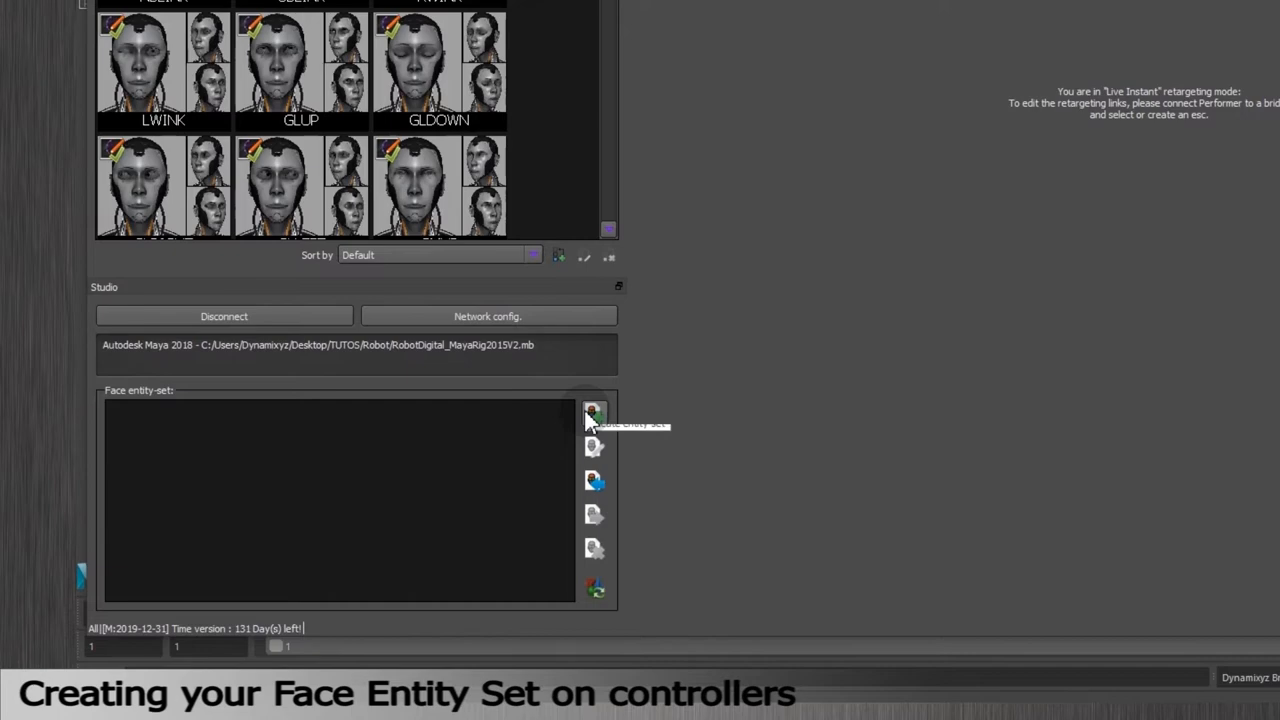
# - Create a new face entity set from the selected rig controllers
pyautogui.click(594, 412)
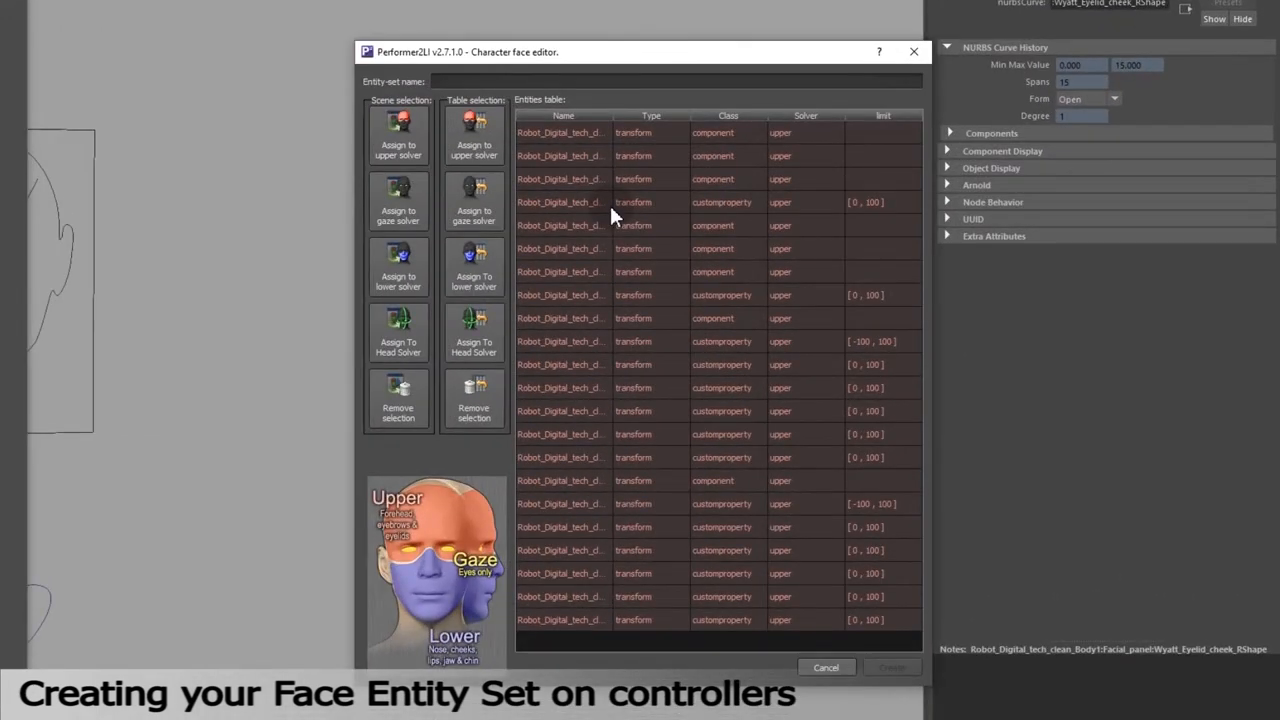
pyautogui.moveTo(612, 200)
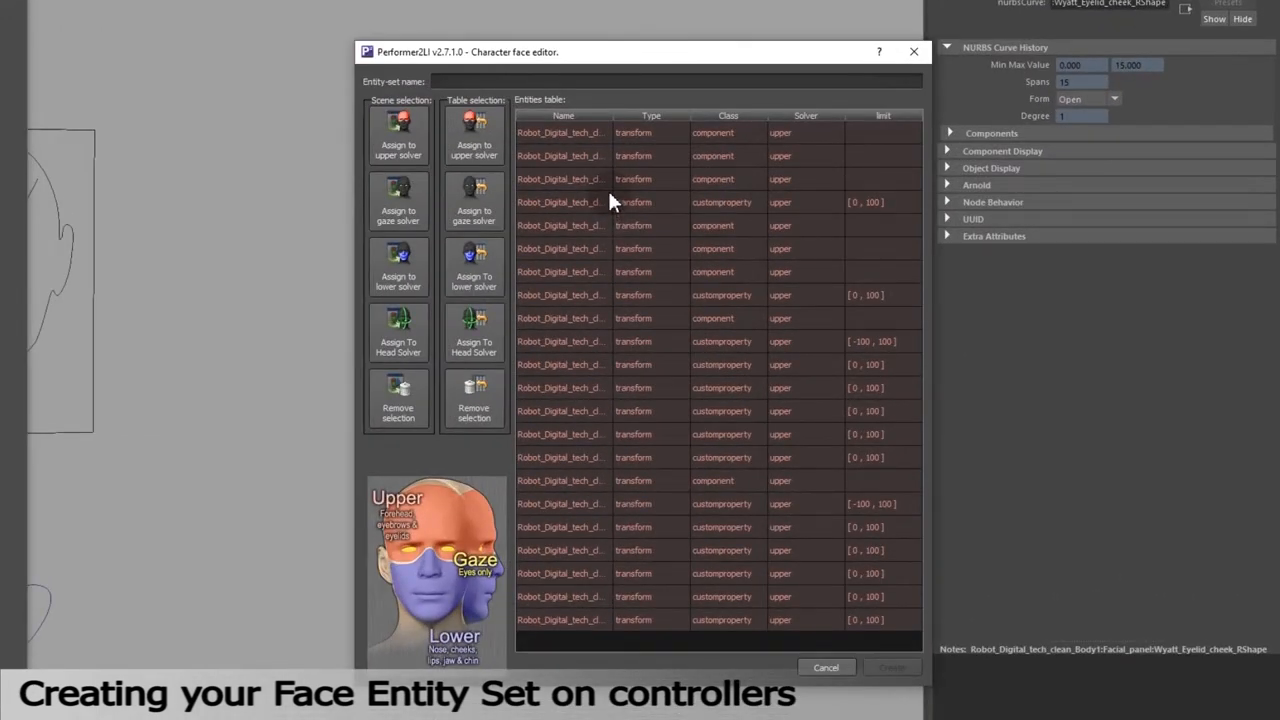
# - Select controller rows in the Entities table and assign them to the lower solver
pyautogui.click(630, 400)
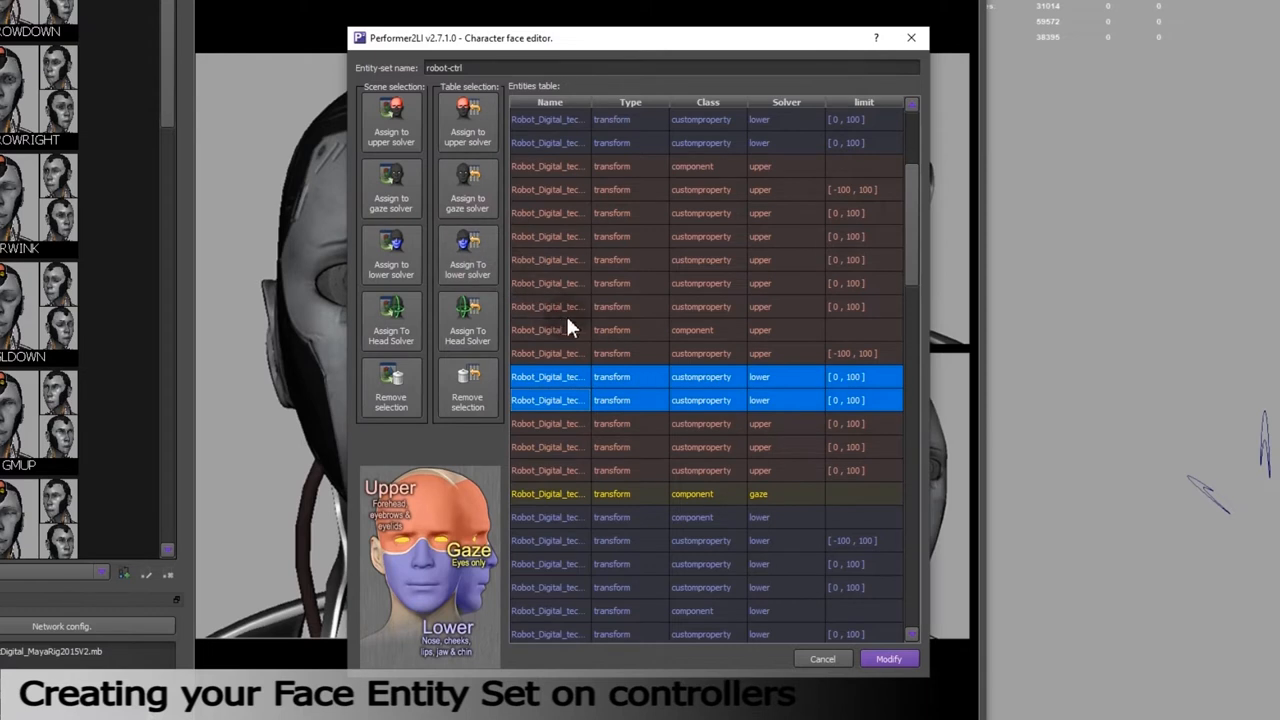
pyautogui.click(620, 376)
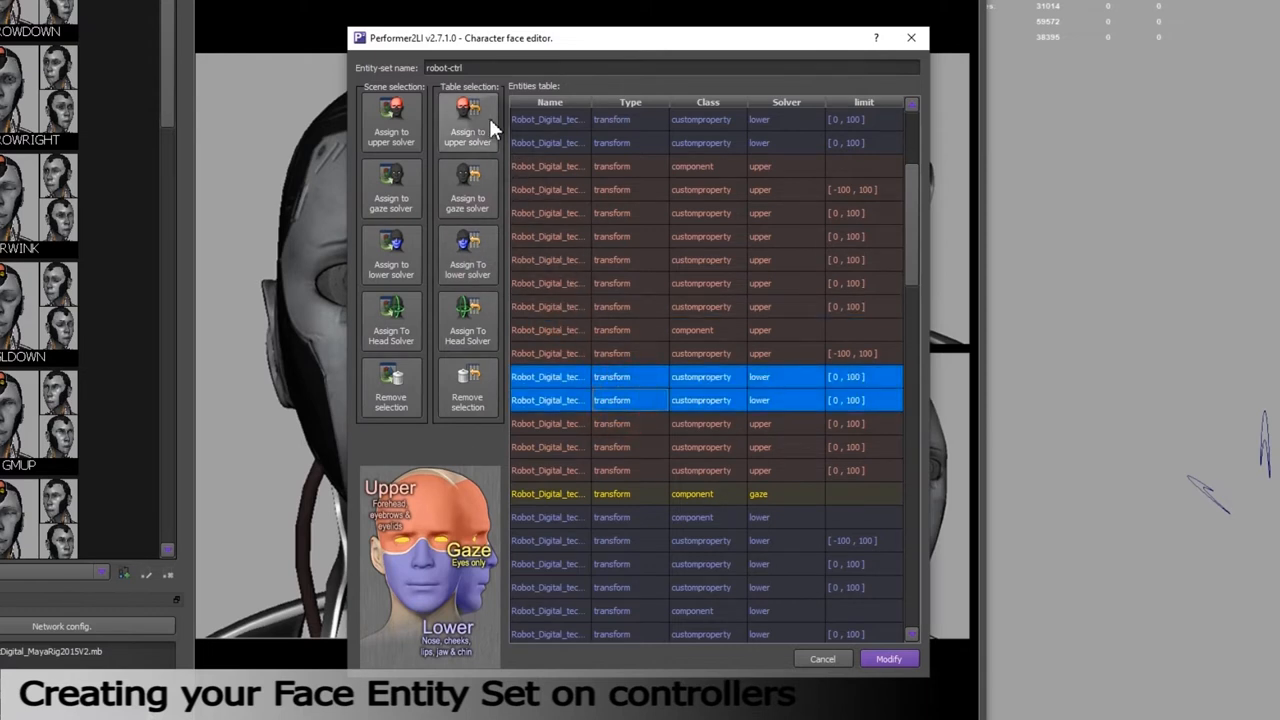
pyautogui.click(580, 352)
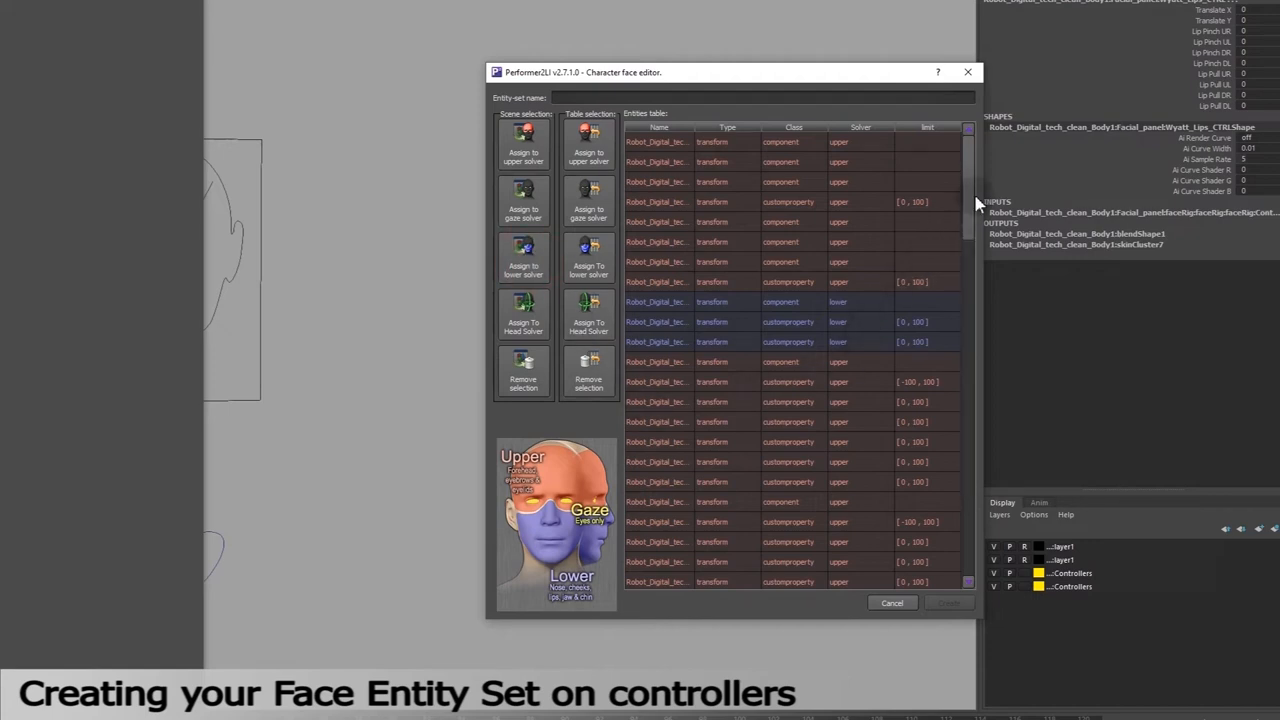
pyautogui.scroll(-3)
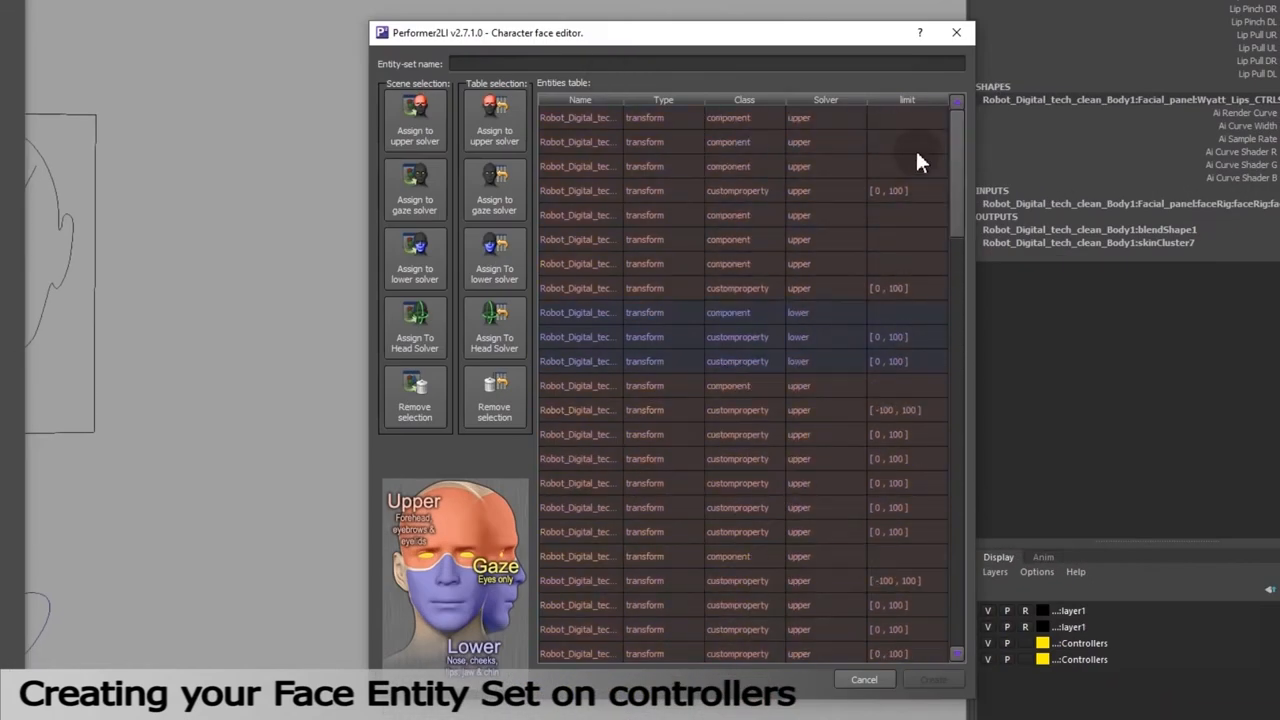
# - Name the entity set robot-ctl and create it
pyautogui.write('robot-ctl')
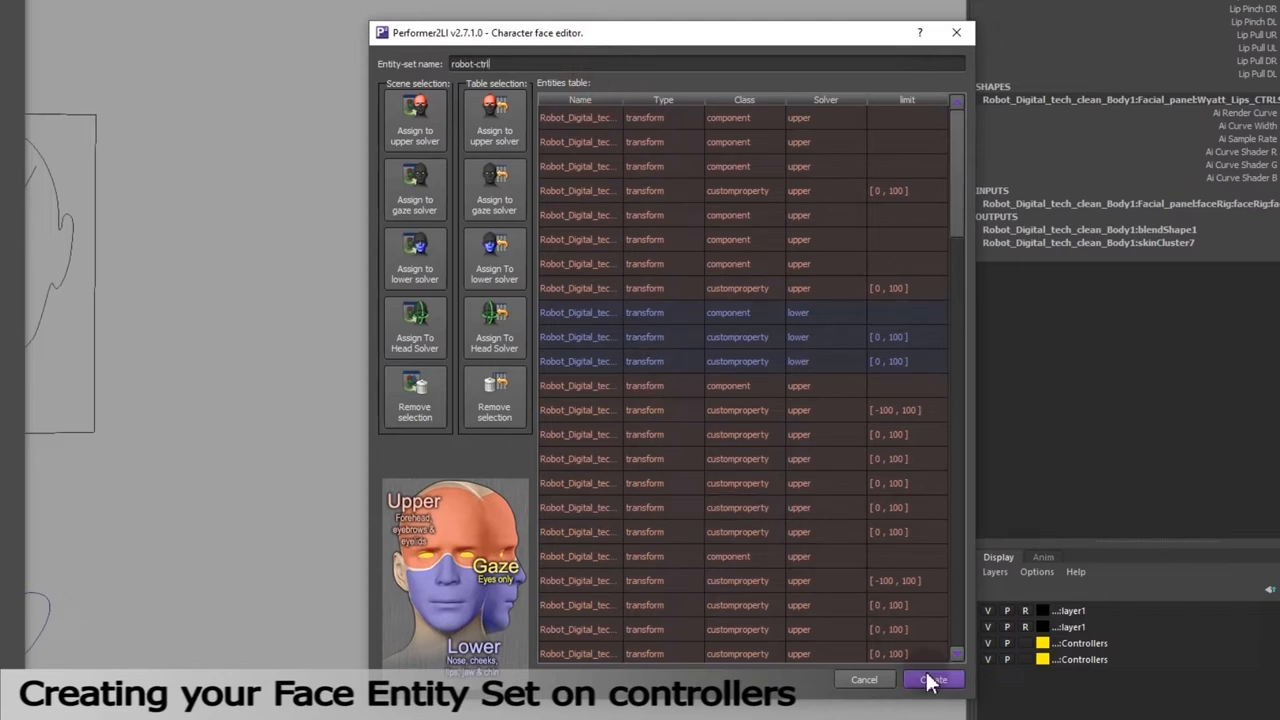
pyautogui.click(932, 680)
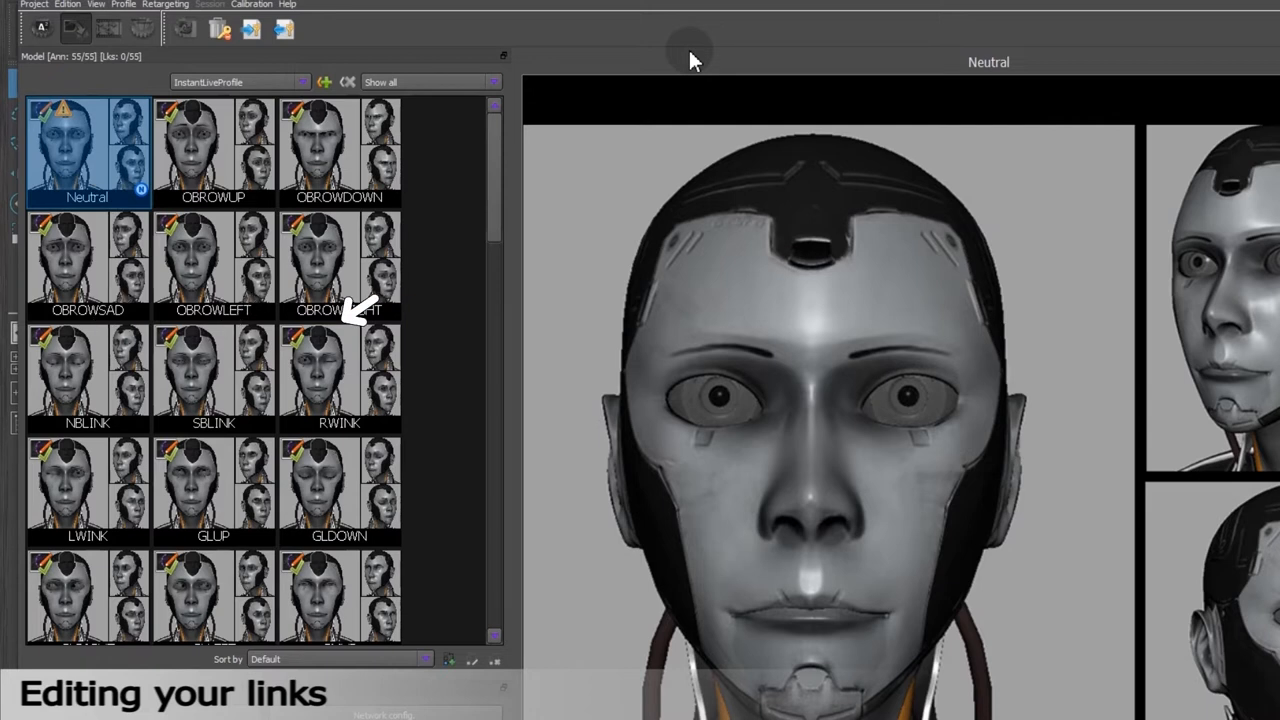
pyautogui.moveTo(358, 430)
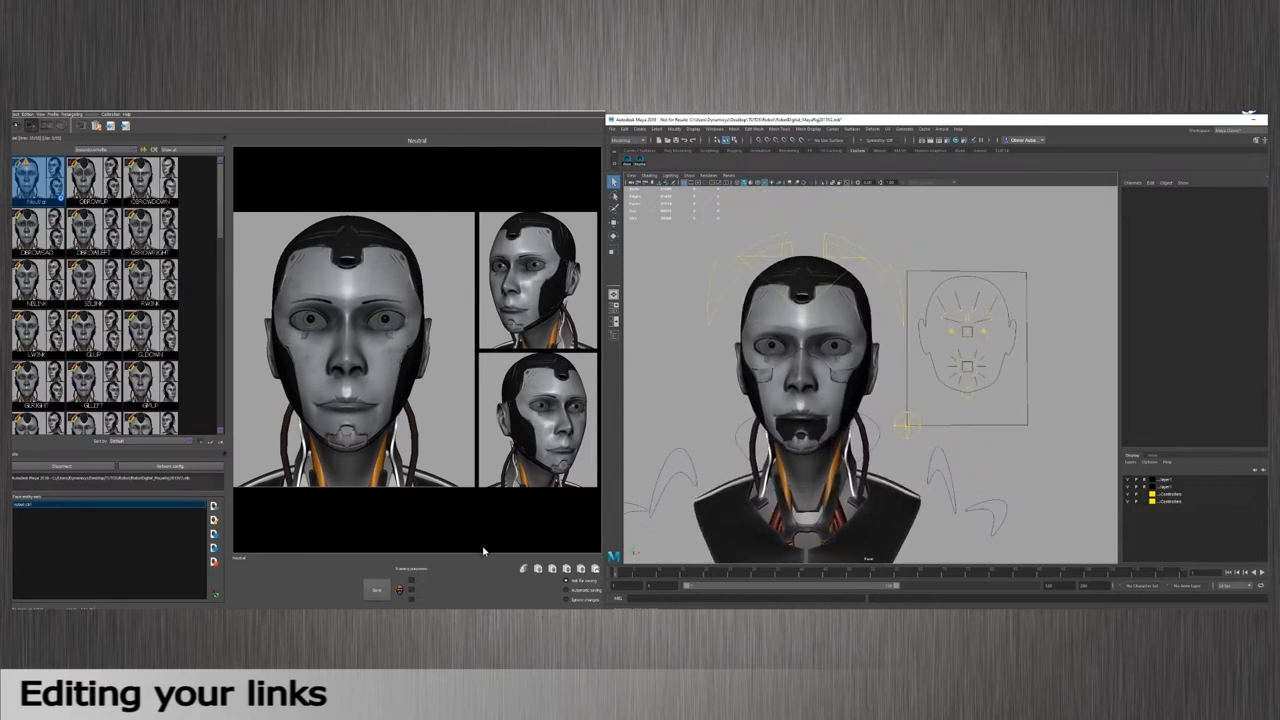
pyautogui.moveTo(476, 552)
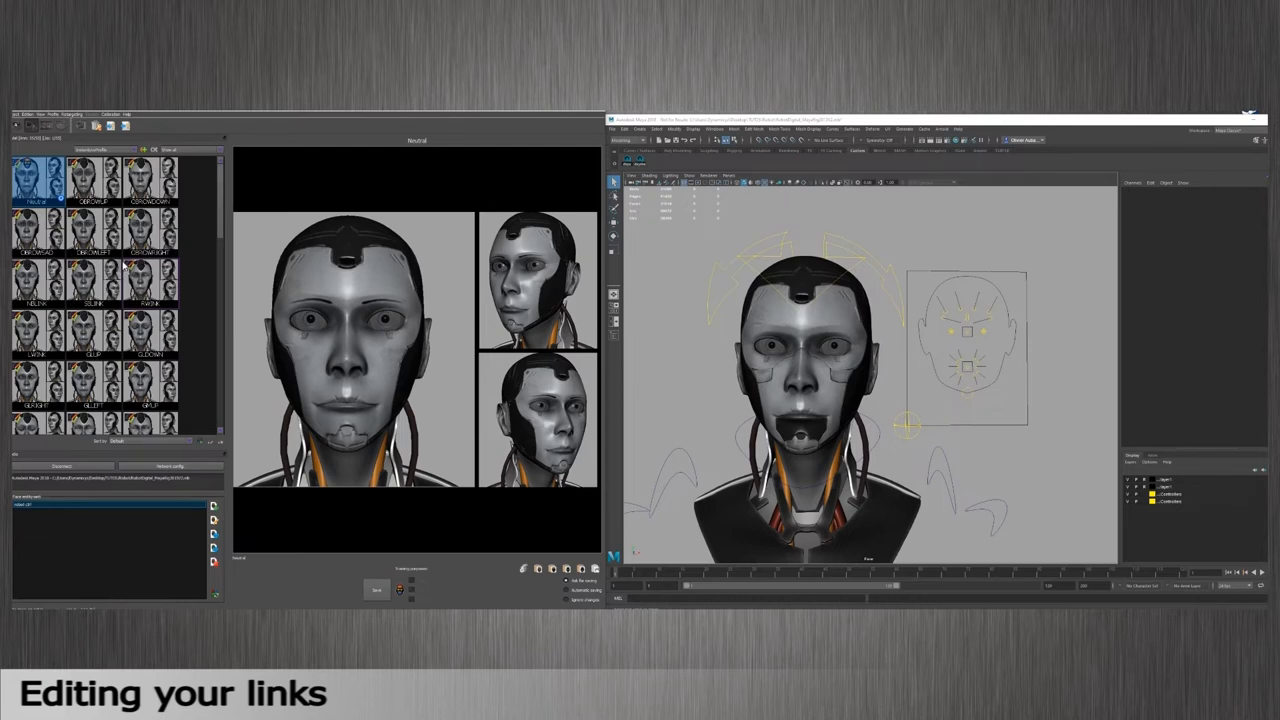
# - Select another expression pose in the pose list to edit its rig links
pyautogui.click(92, 178)
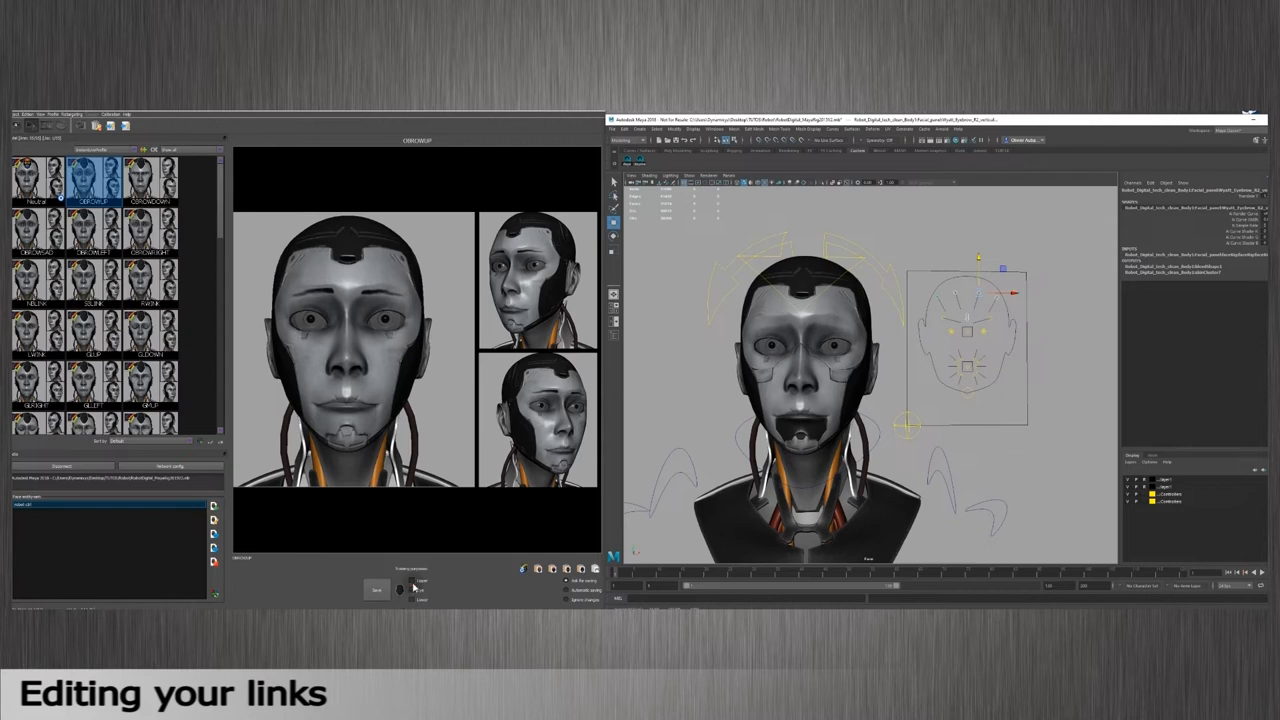
pyautogui.click(410, 580)
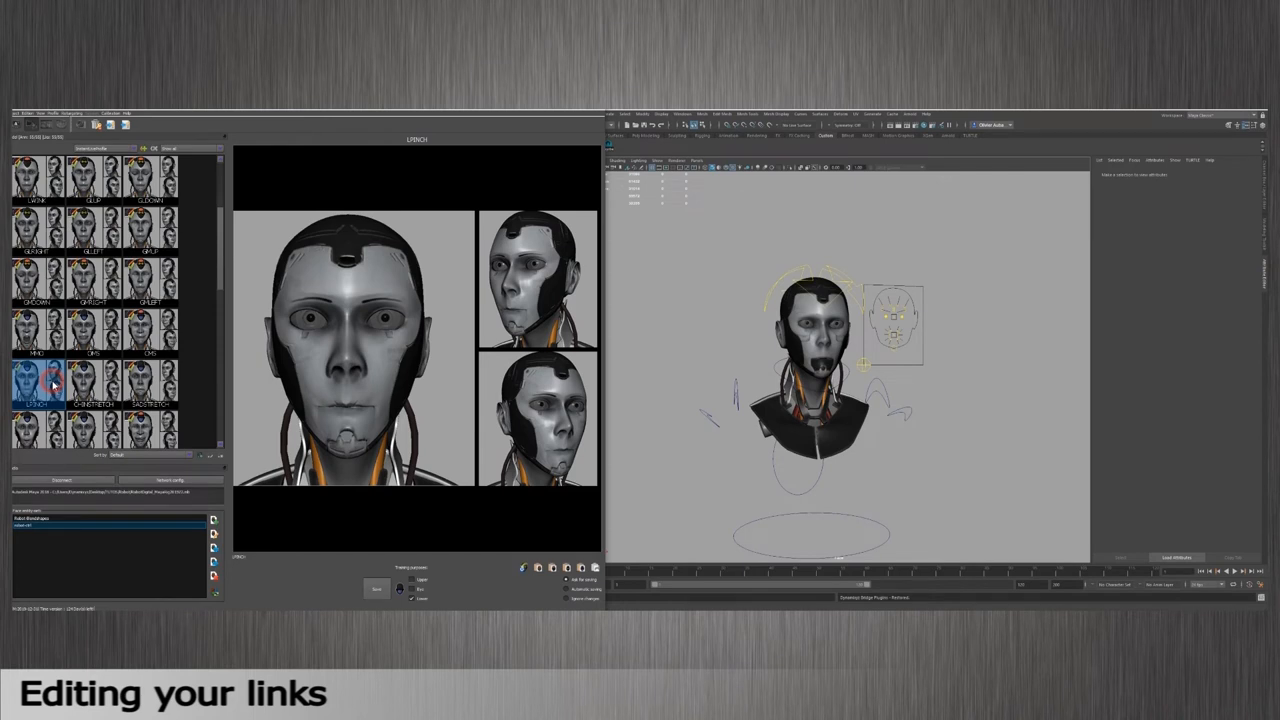
pyautogui.click(92, 384)
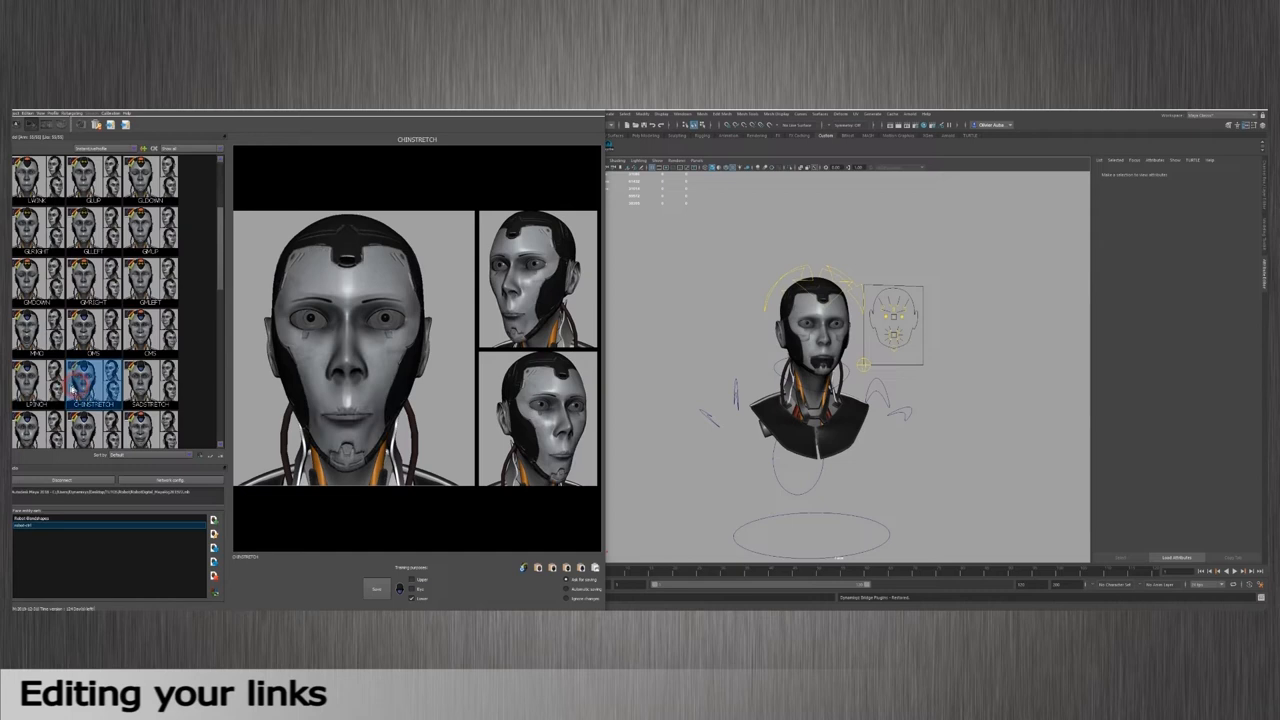
# - Step through the lower expression poses, ending on the bottom one
pyautogui.click(36, 380)
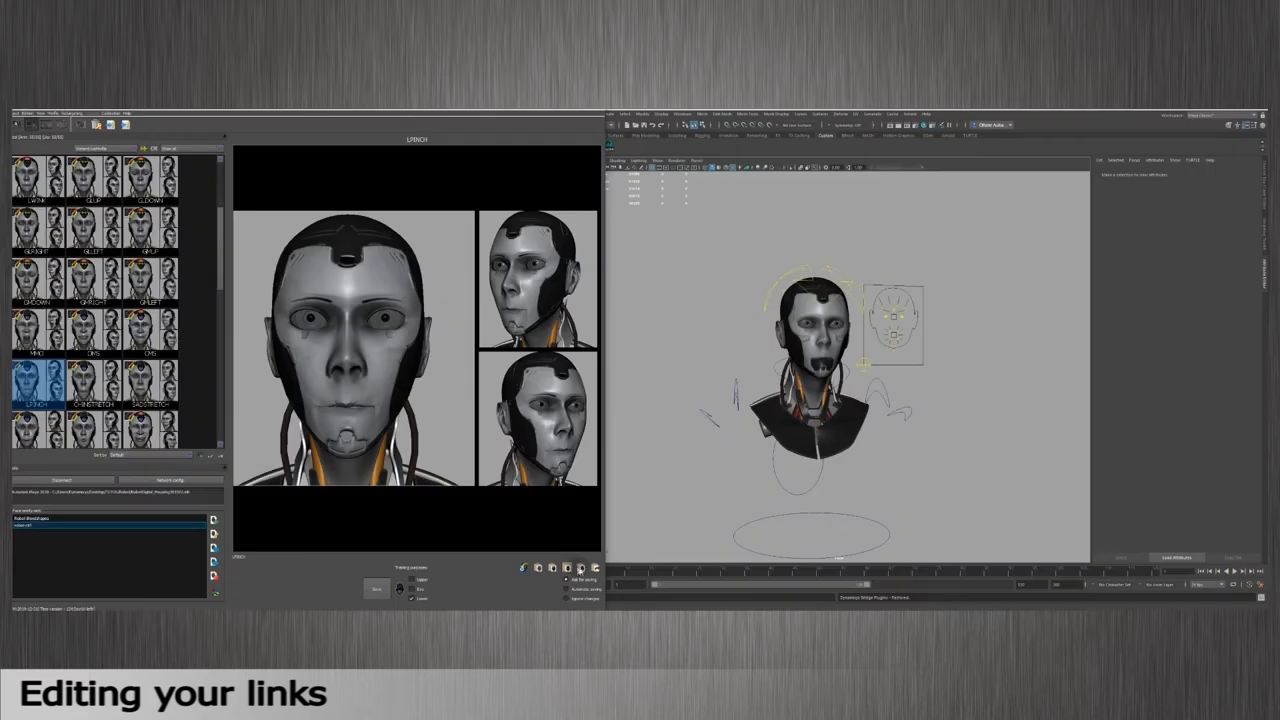
pyautogui.click(92, 384)
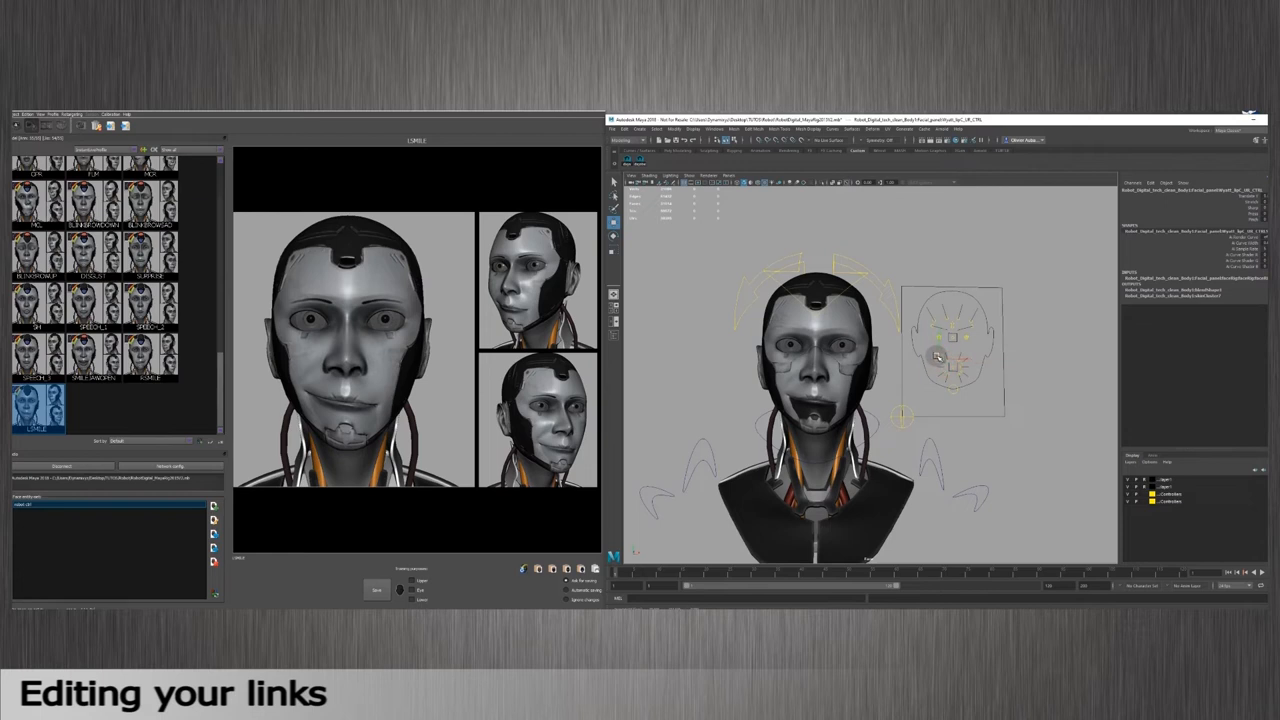
# - Select the face rig controls and open the blend shape editor from Animation Editors
pyautogui.click(940, 358)
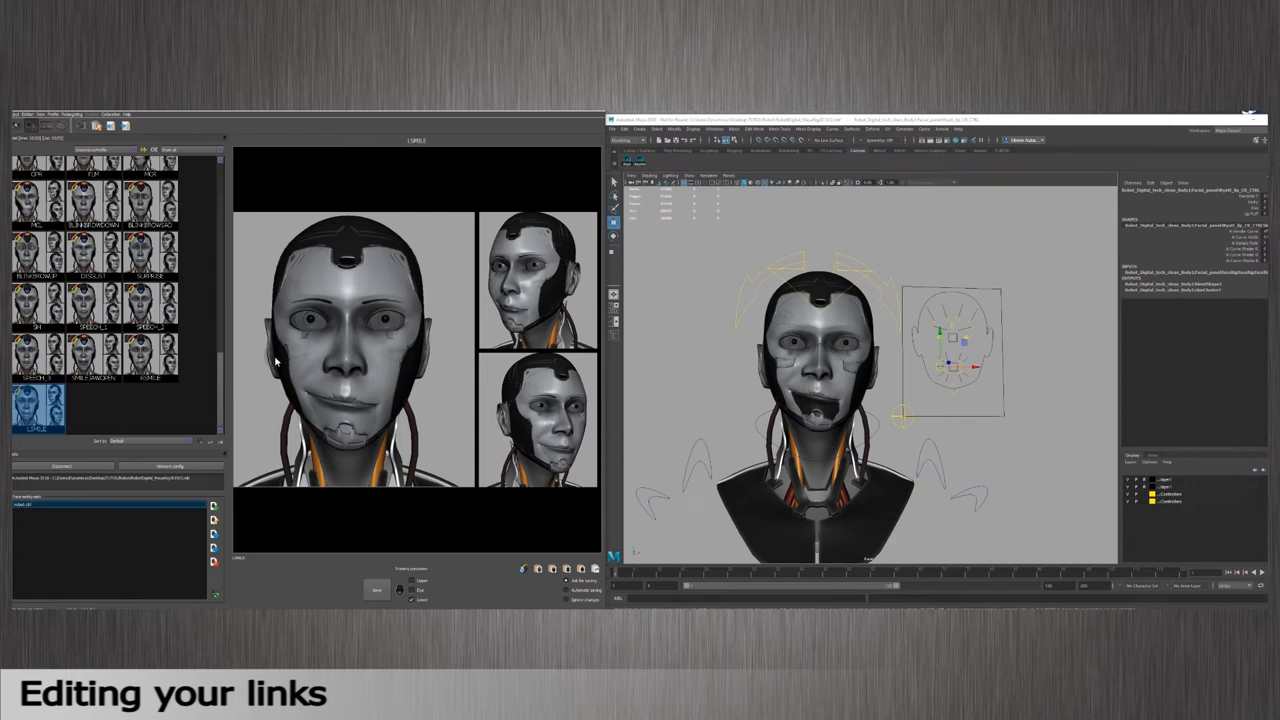
pyautogui.moveTo(280, 362)
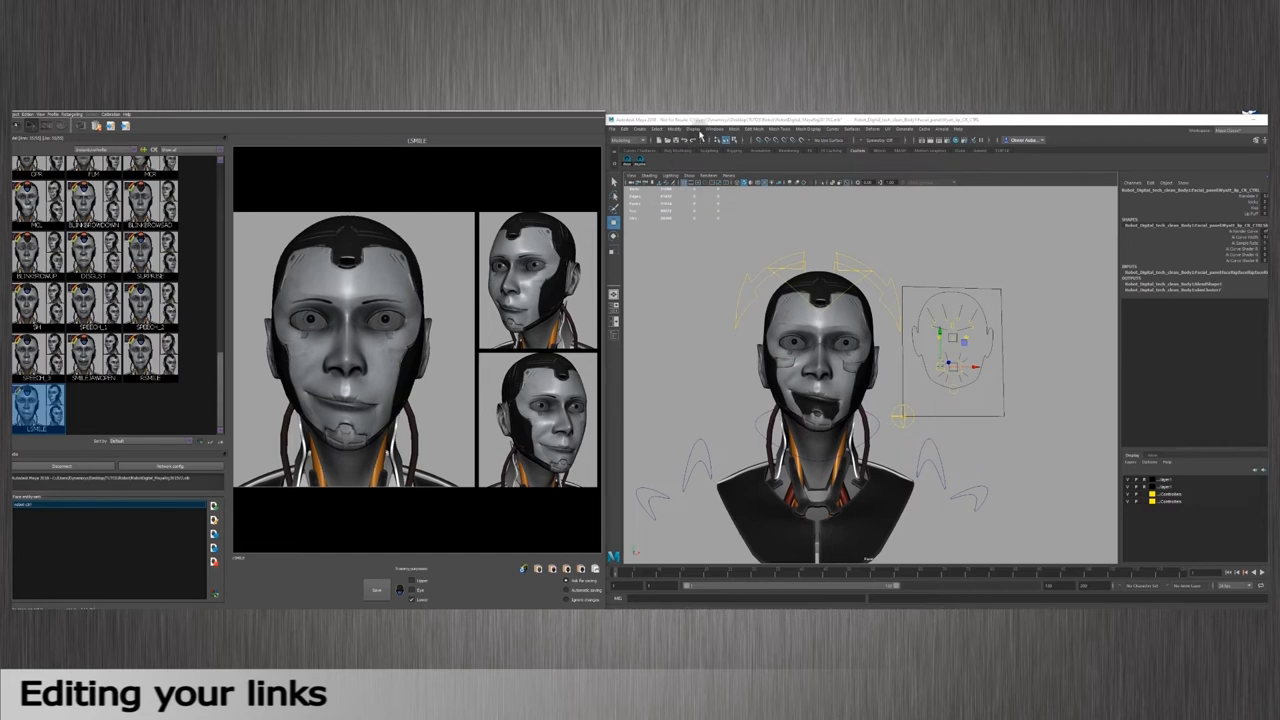
pyautogui.click(716, 128)
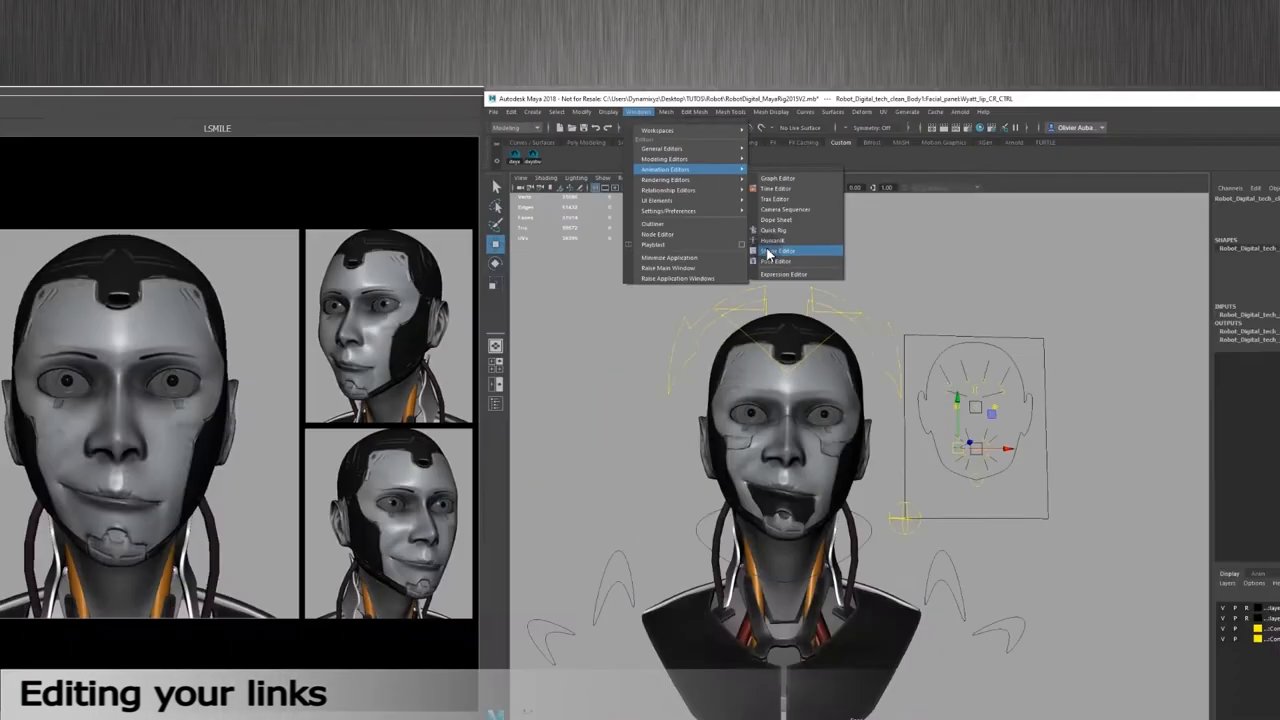
pyautogui.click(780, 252)
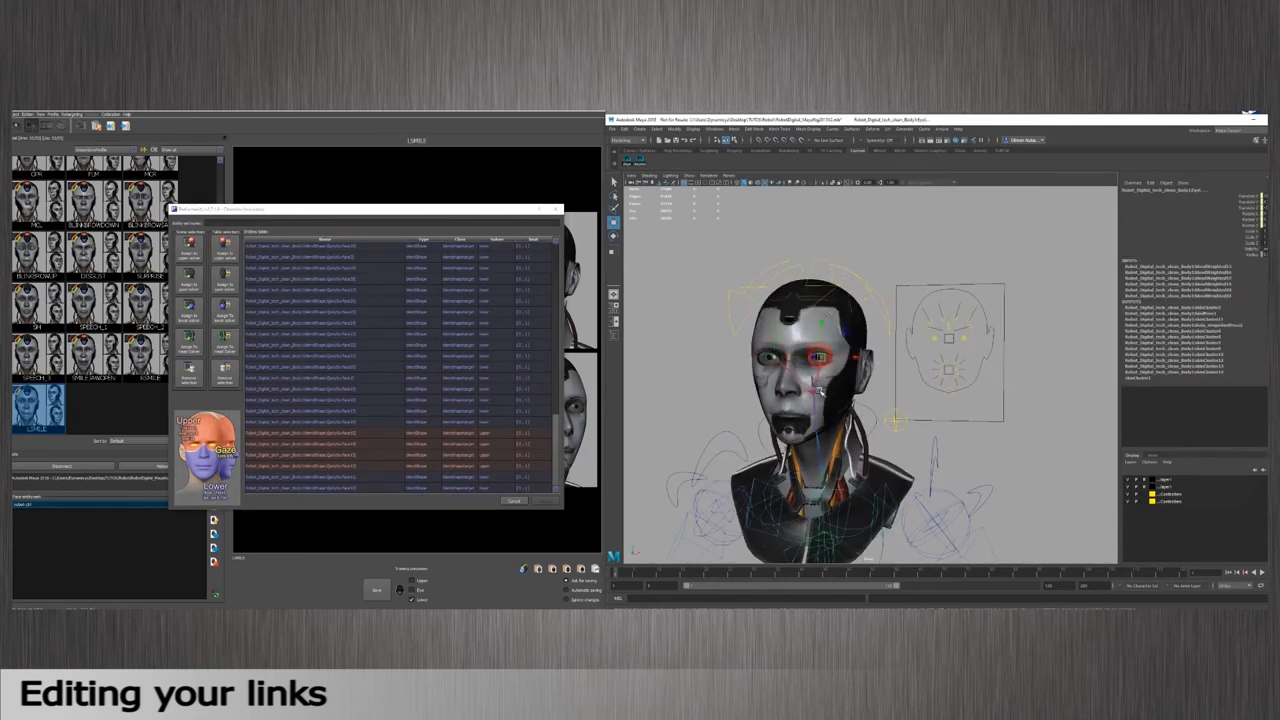
# - Dismiss the blendshape list to continue with the eyes-closed pose
pyautogui.click(320, 258)
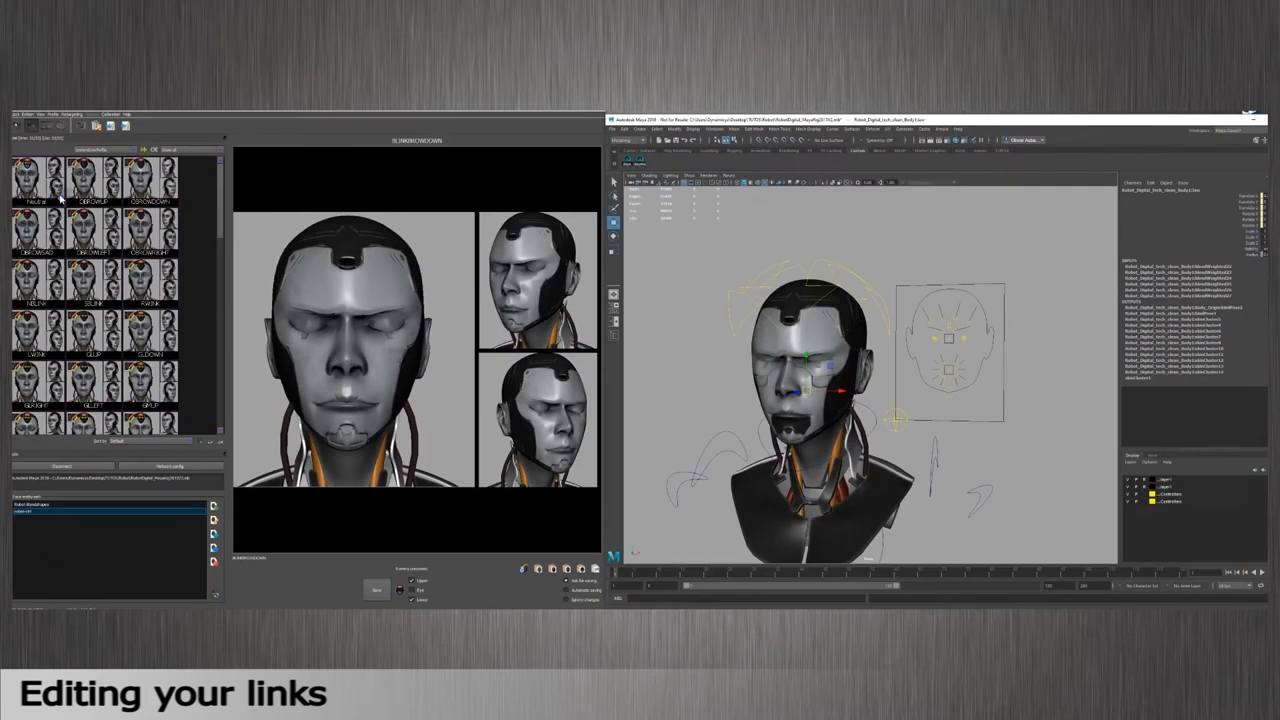
# - Return to the Neutral pose and accept the first prompt that appears
pyautogui.click(36, 180)
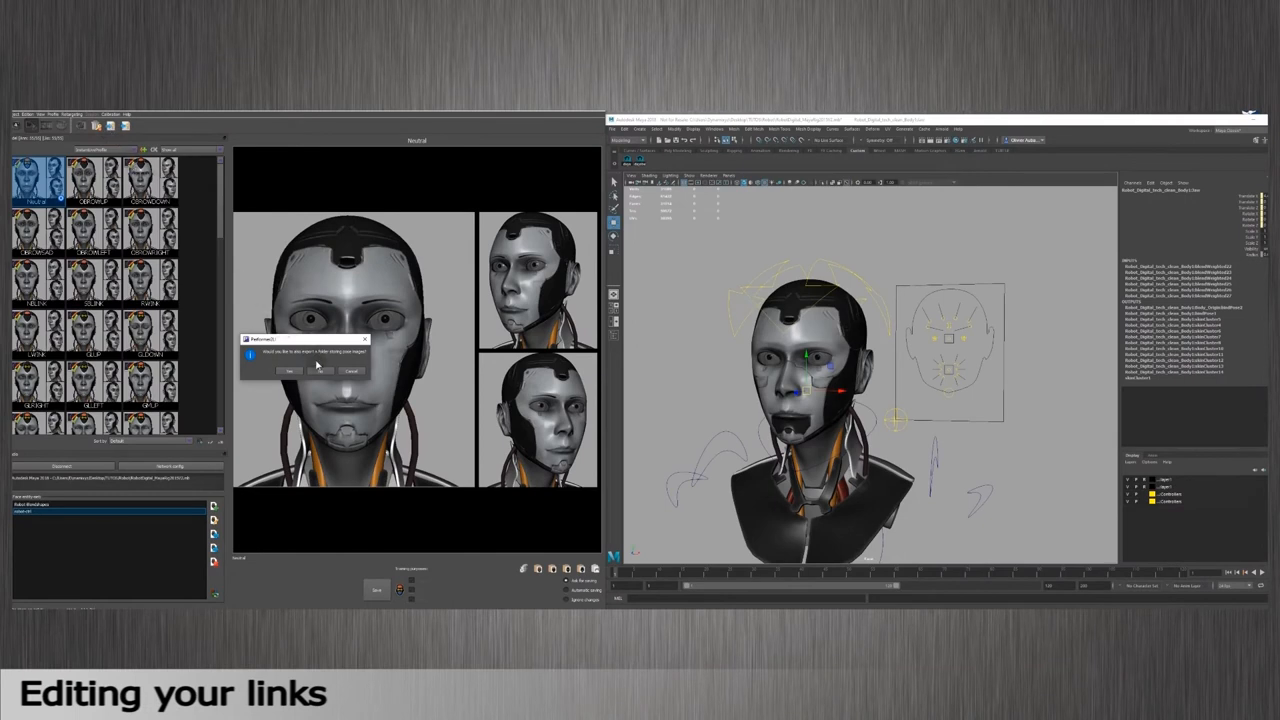
pyautogui.click(290, 370)
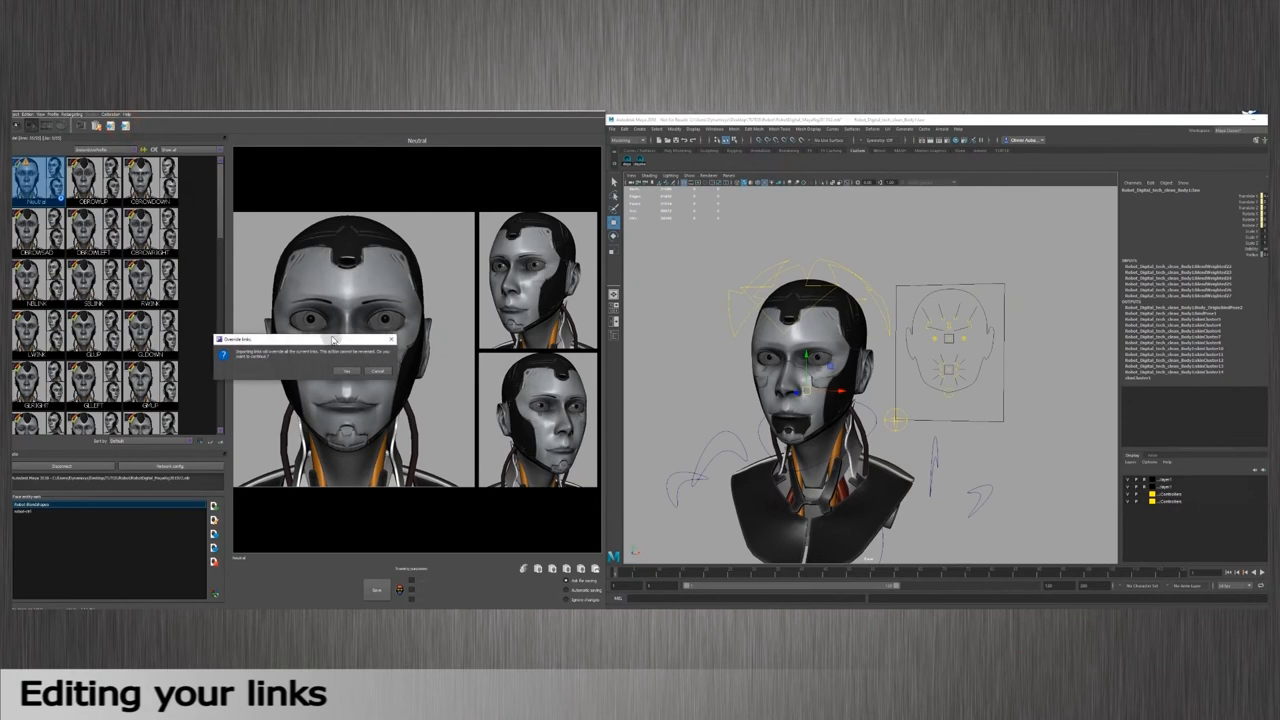
# - Confirm and override the current solvers with those from the robot-ctrl ESC
pyautogui.click(348, 370)
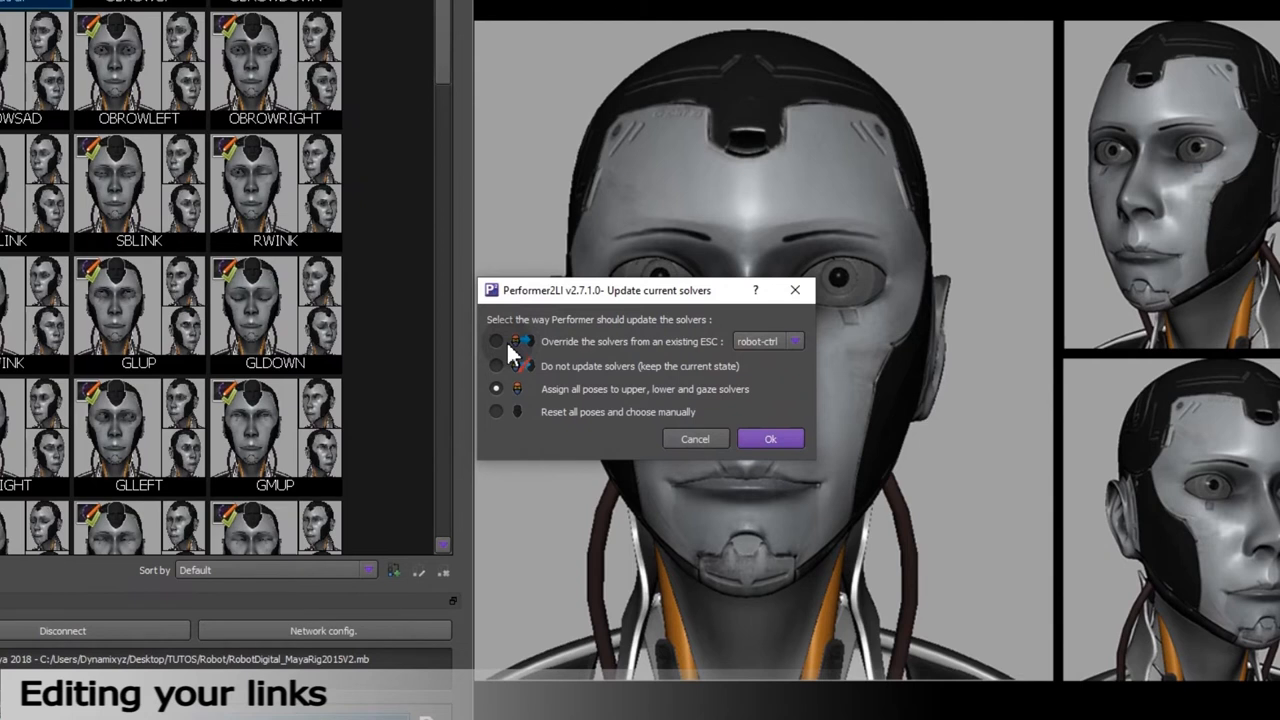
pyautogui.moveTo(510, 356)
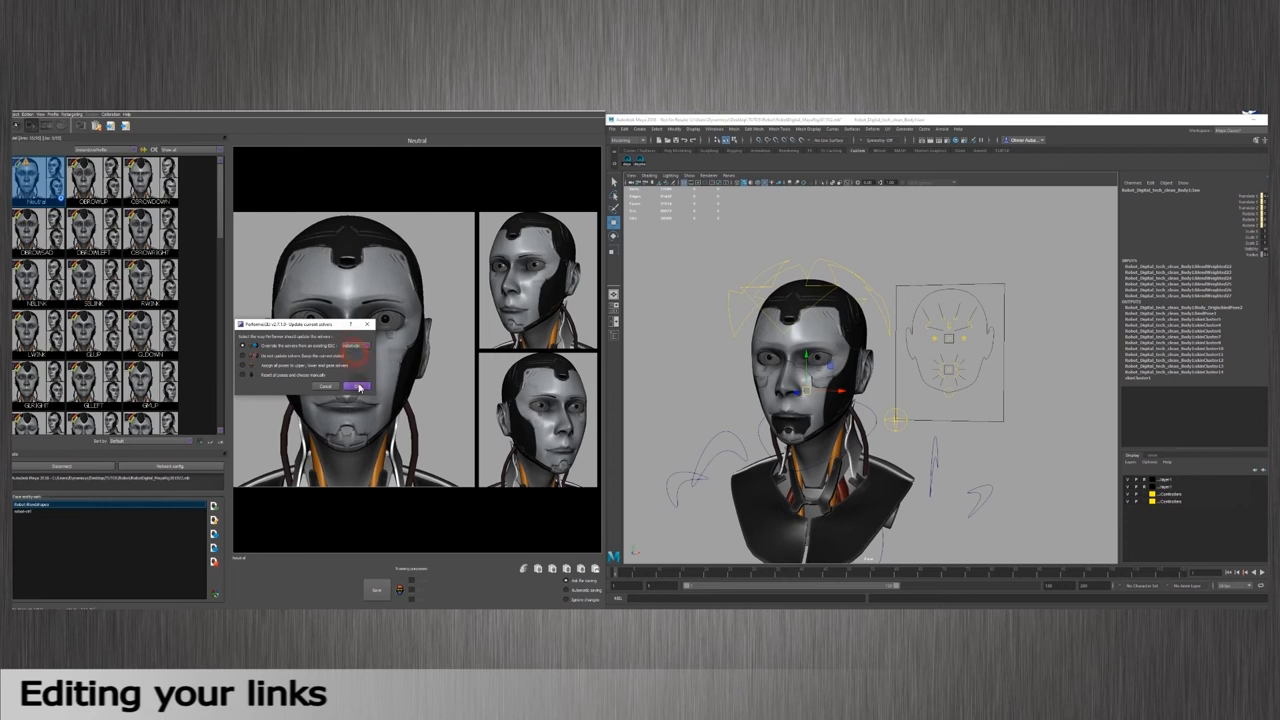
pyautogui.click(356, 388)
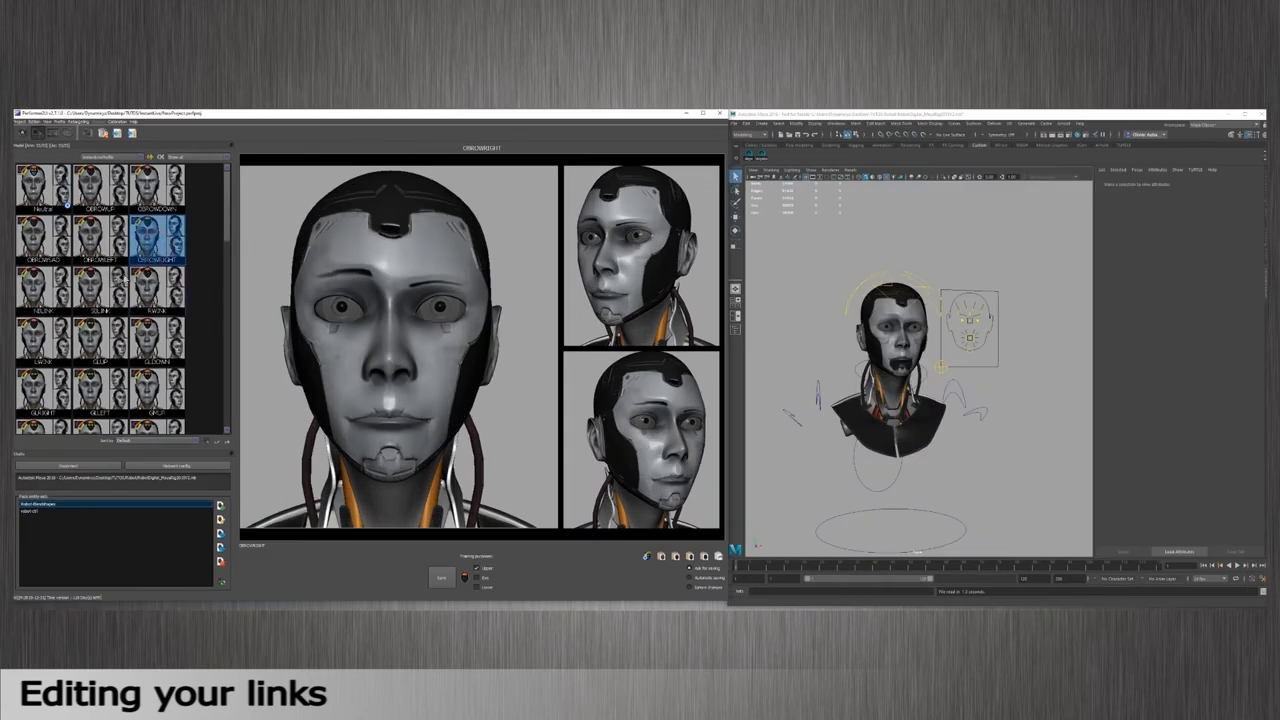
# - Check an expression pose and the left blink pose on the updated face
pyautogui.click(42, 340)
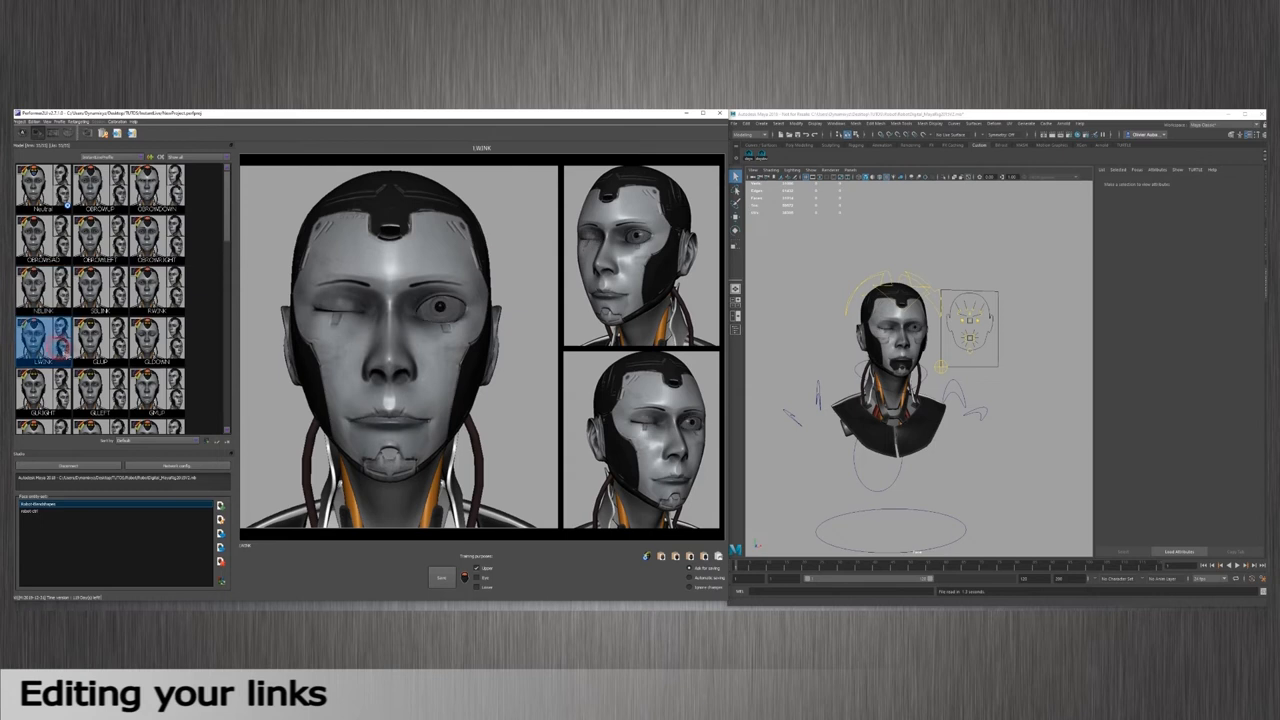
pyautogui.click(156, 424)
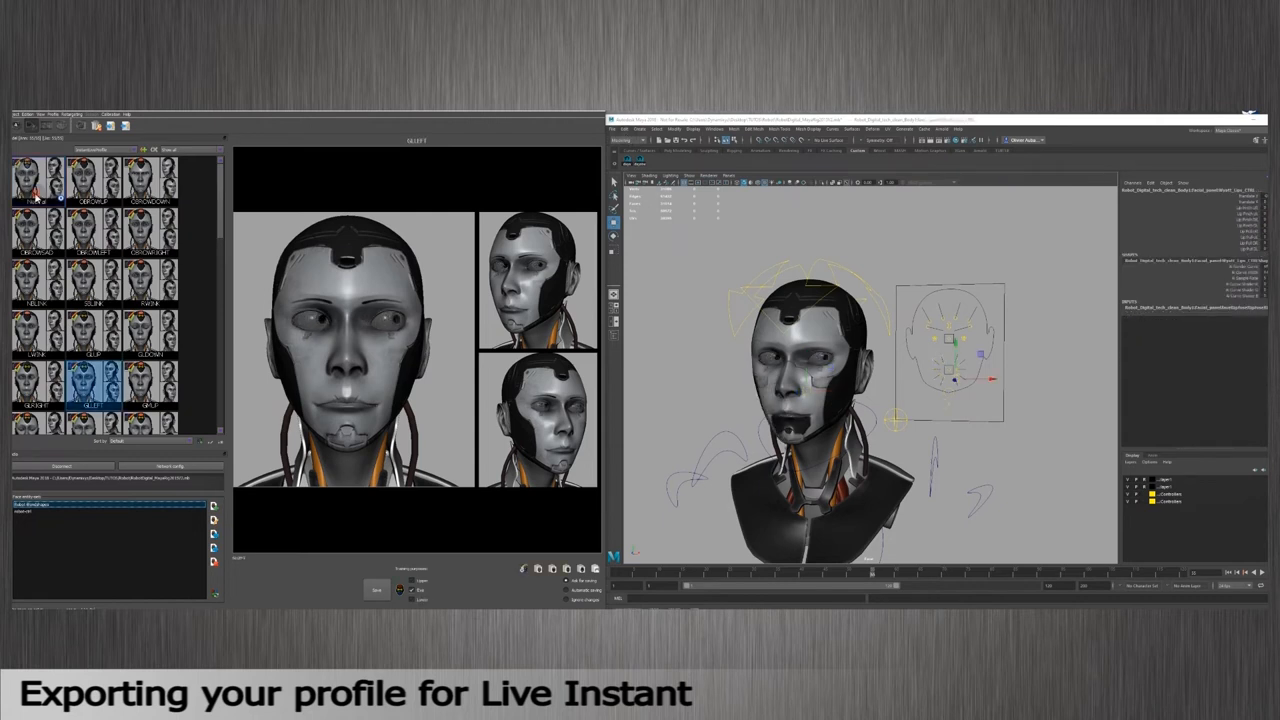
# - From Neutral, start a LiveInstant profile export with Robot-Blendshapes ticked for retargeting
pyautogui.click(52, 114)
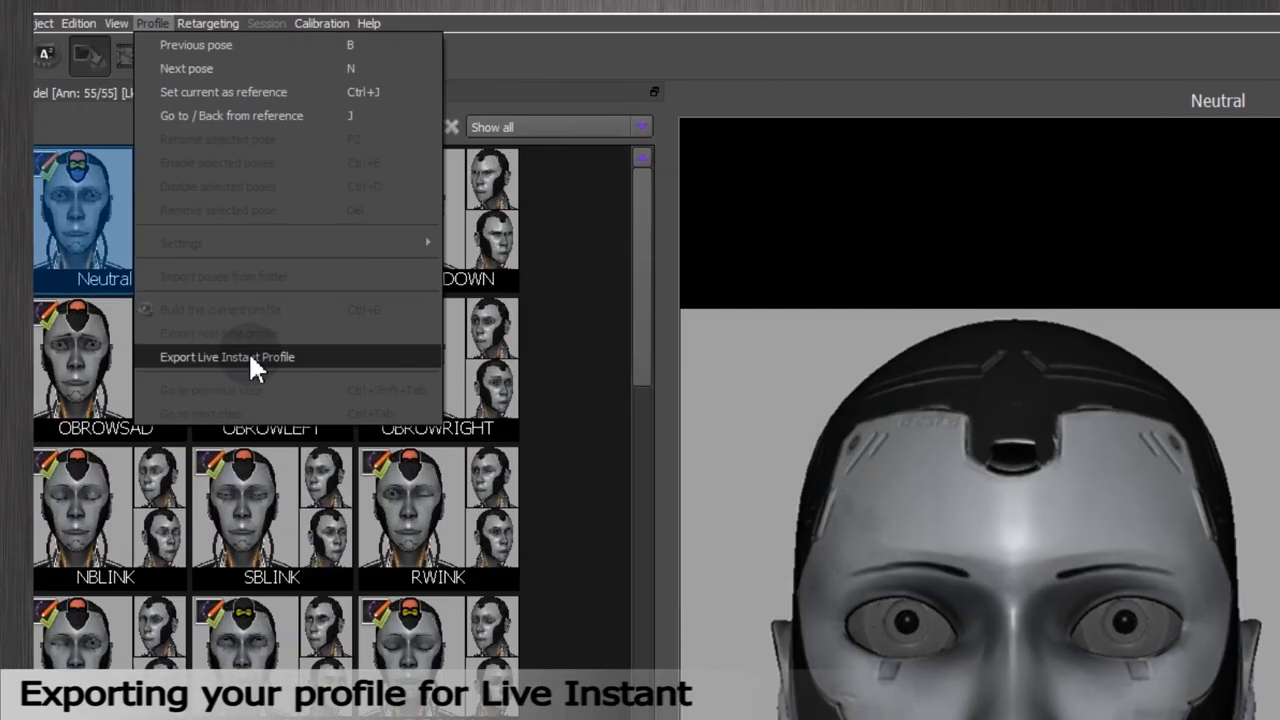
pyautogui.click(228, 356)
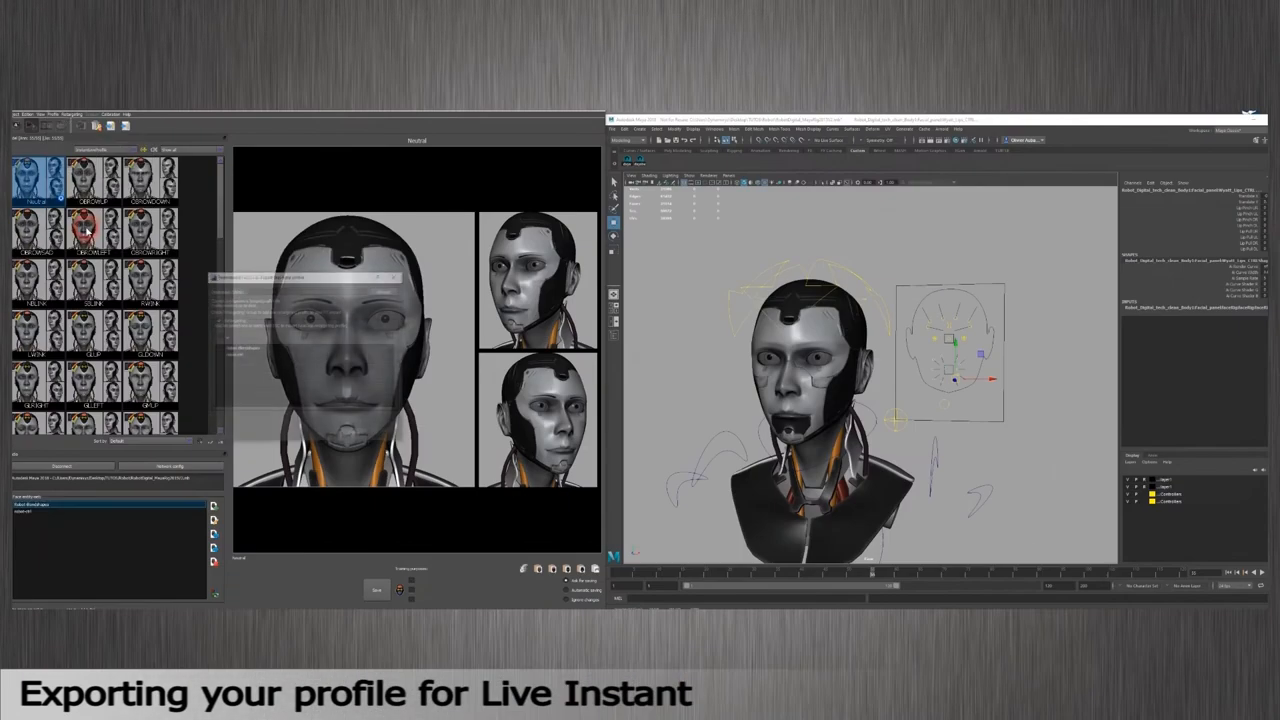
pyautogui.click(468, 240)
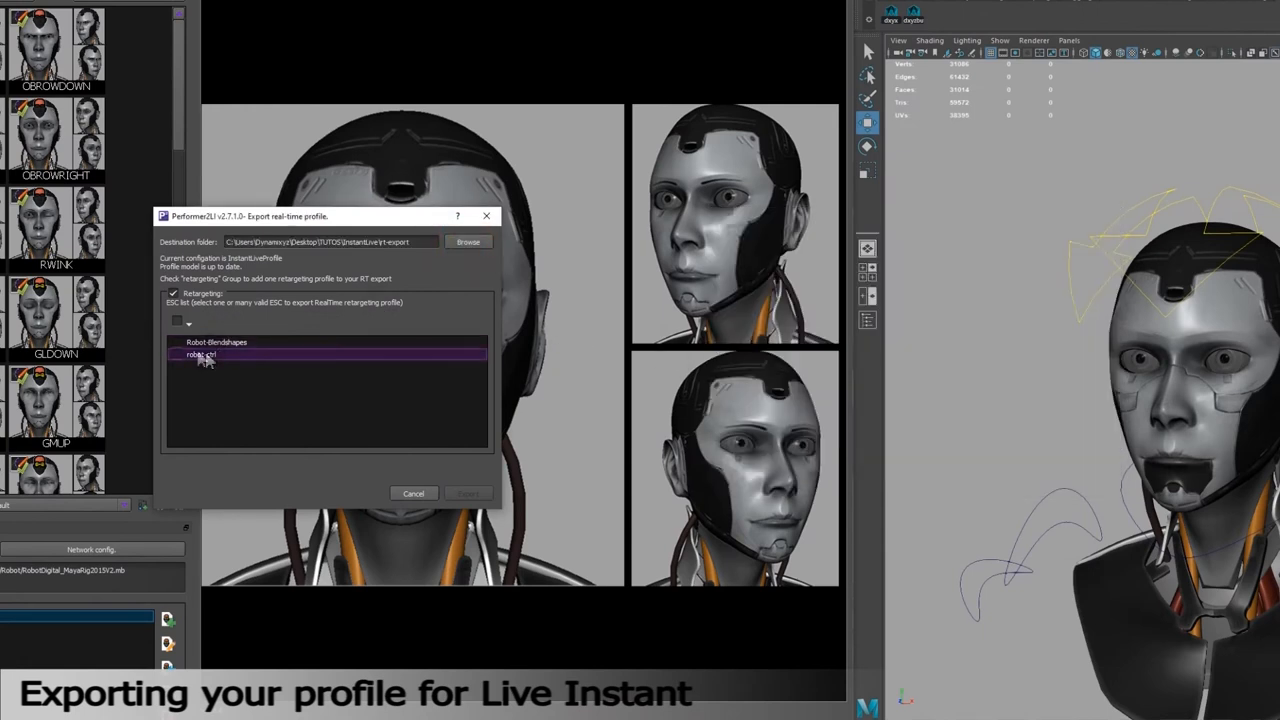
pyautogui.click(216, 342)
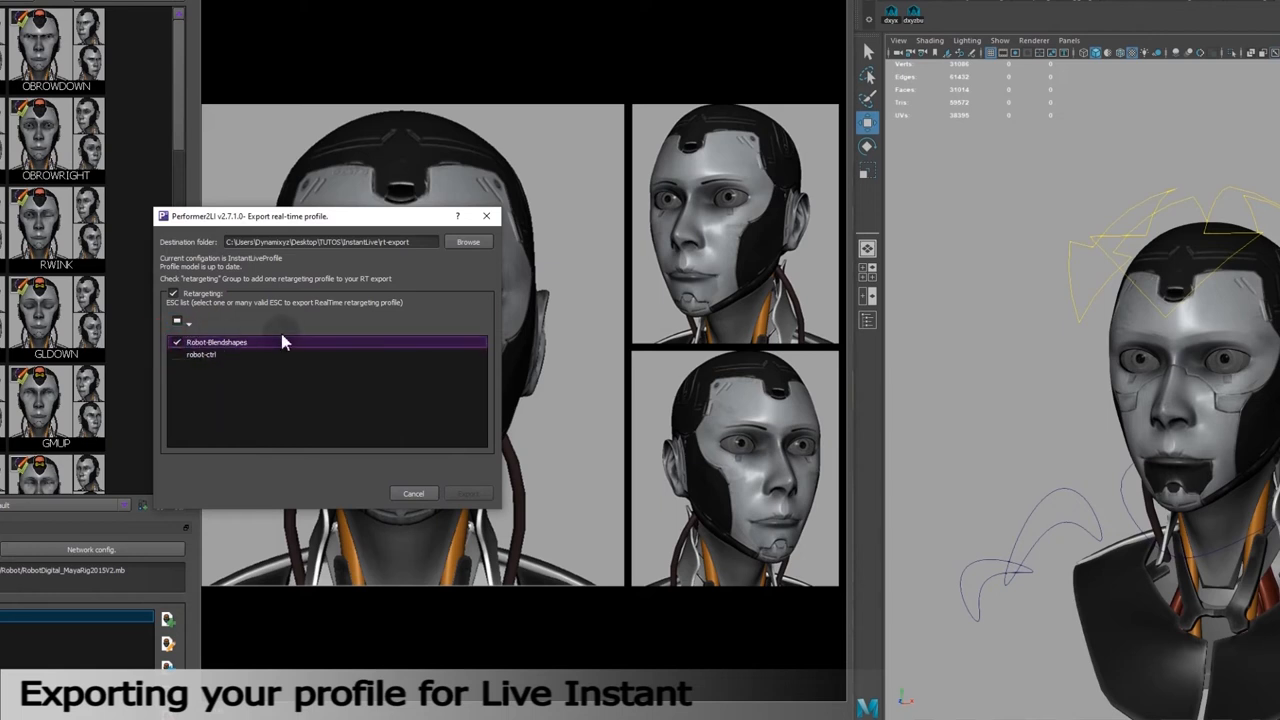
pyautogui.moveTo(328, 330)
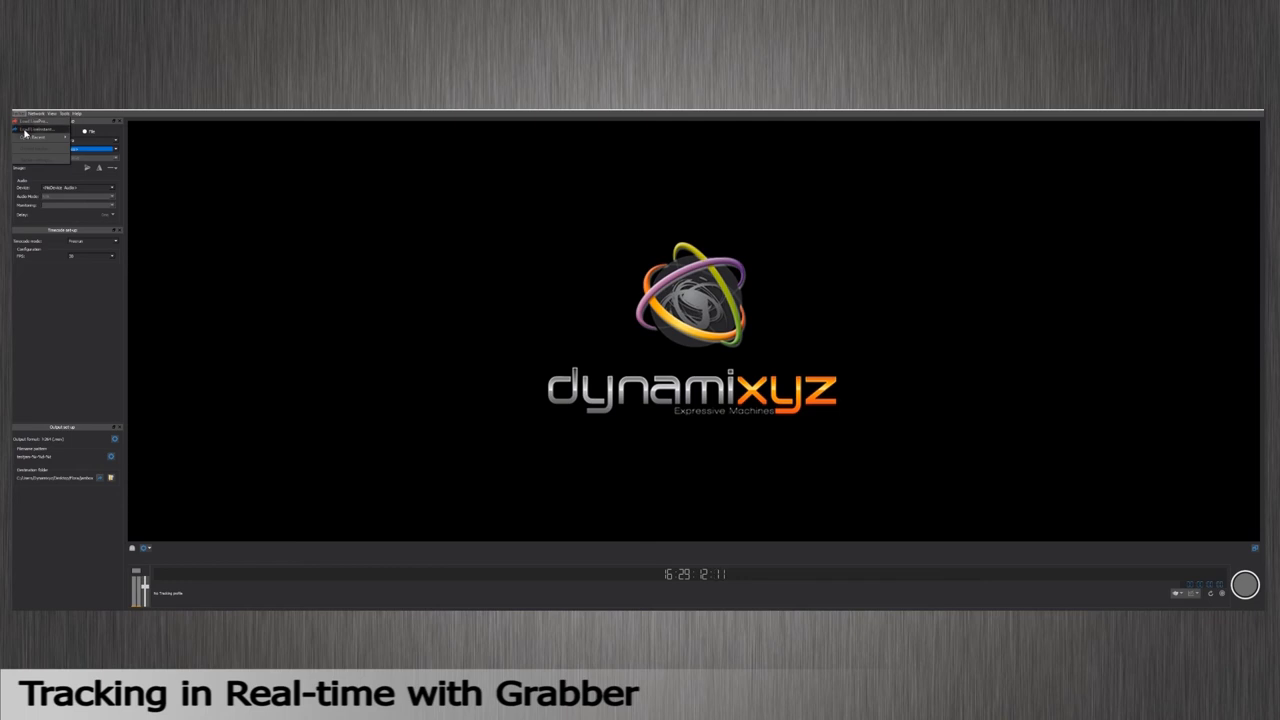
# - Load the Robot-Blendshapes.esc LiveInstant project from the rt-export folder in Grabber
pyautogui.click(160, 58)
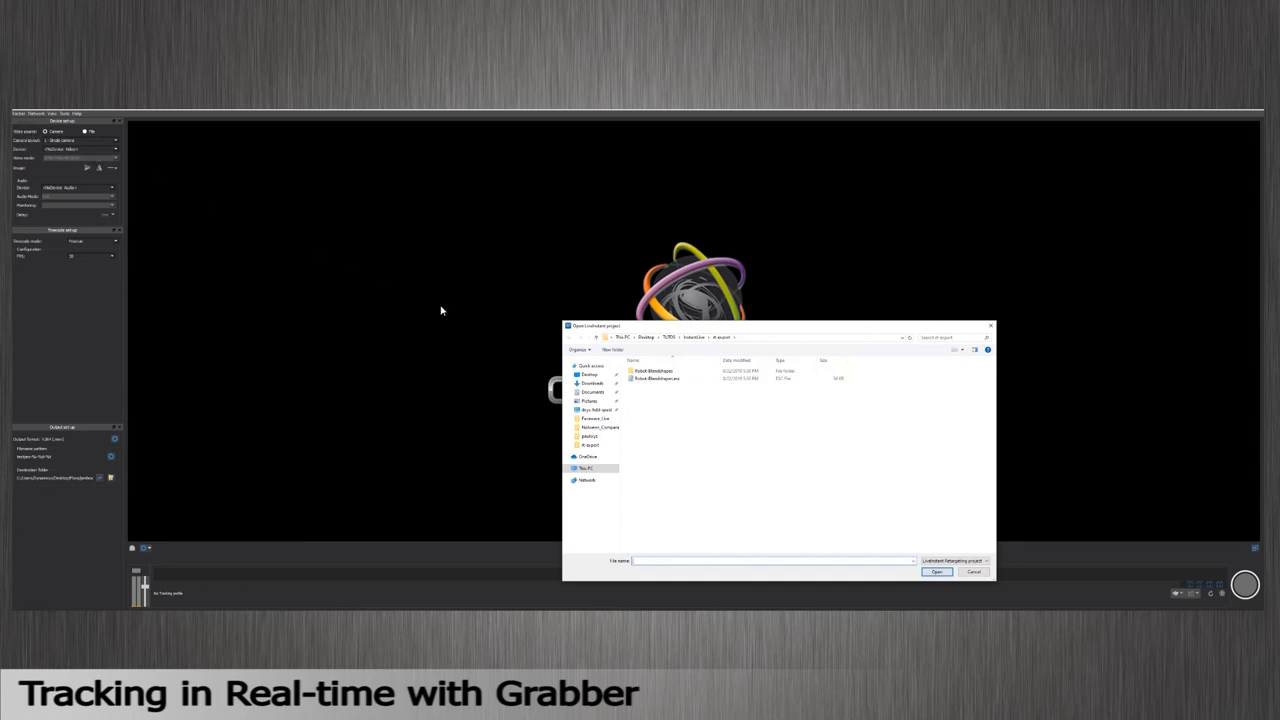
pyautogui.click(656, 378)
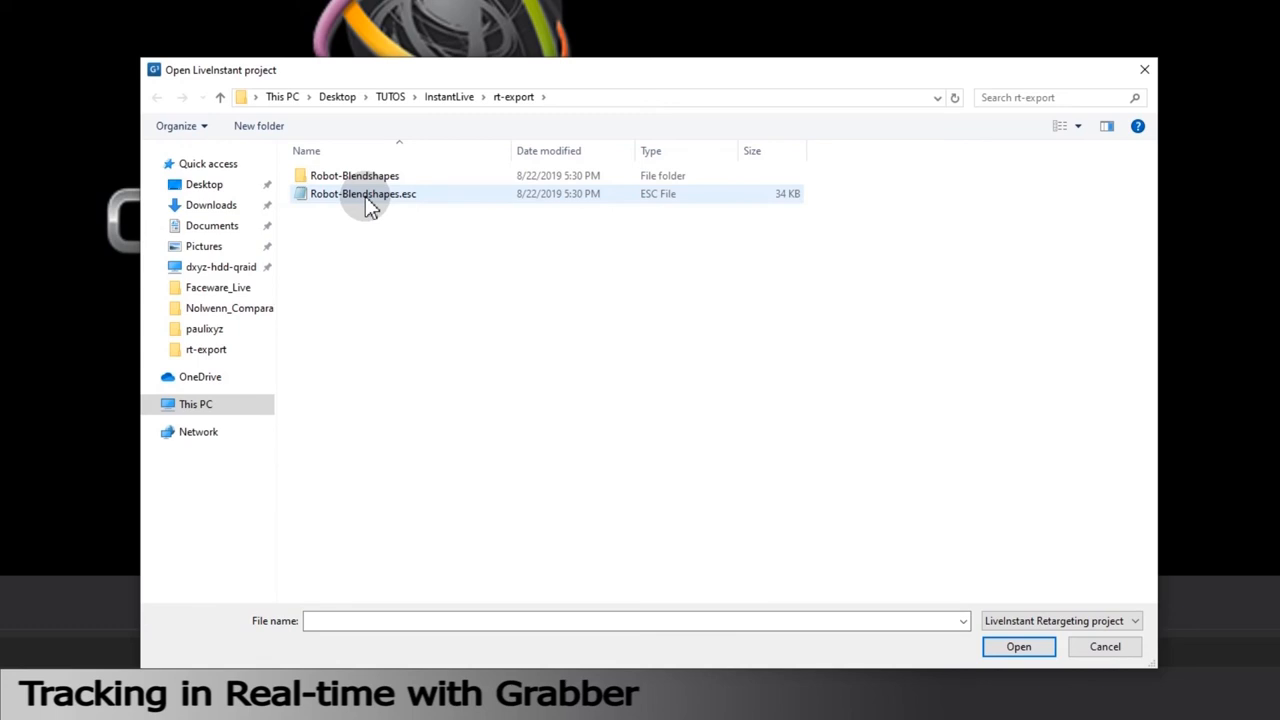
pyautogui.click(1018, 646)
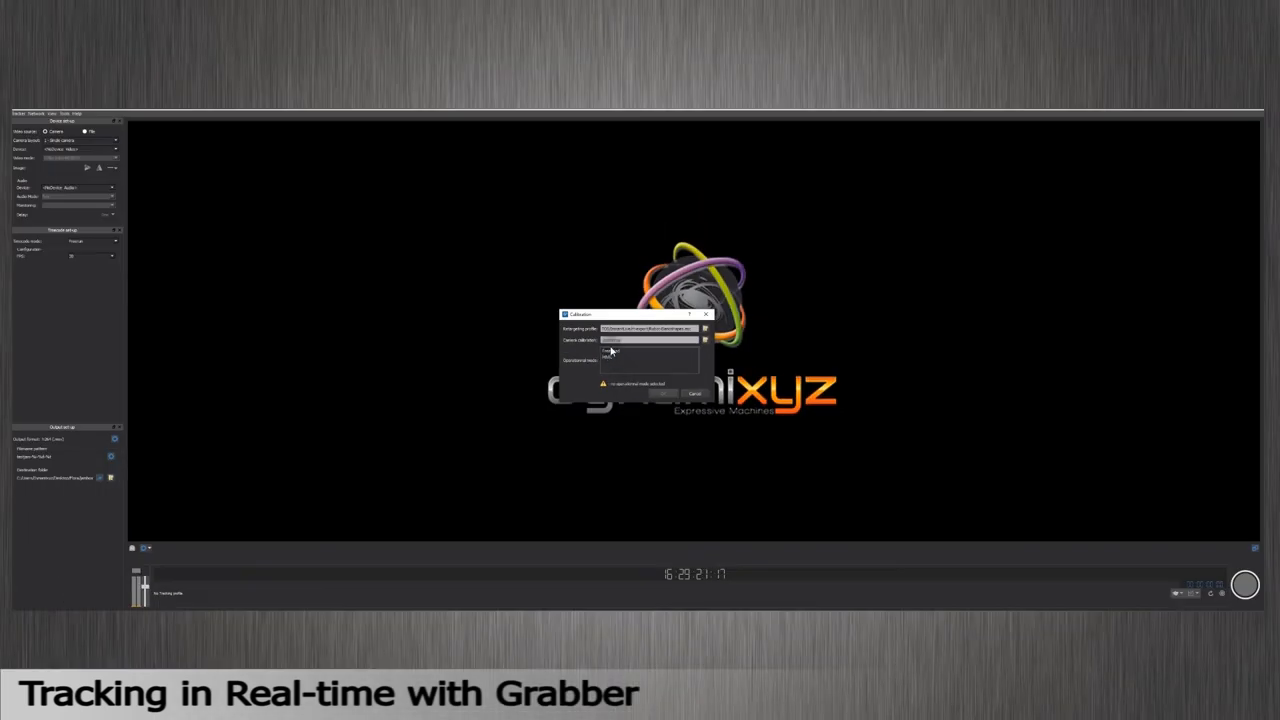
# - Dismiss the warning and set the Microsoft LifeCam HD-3000 webcam as the device
pyautogui.click(650, 340)
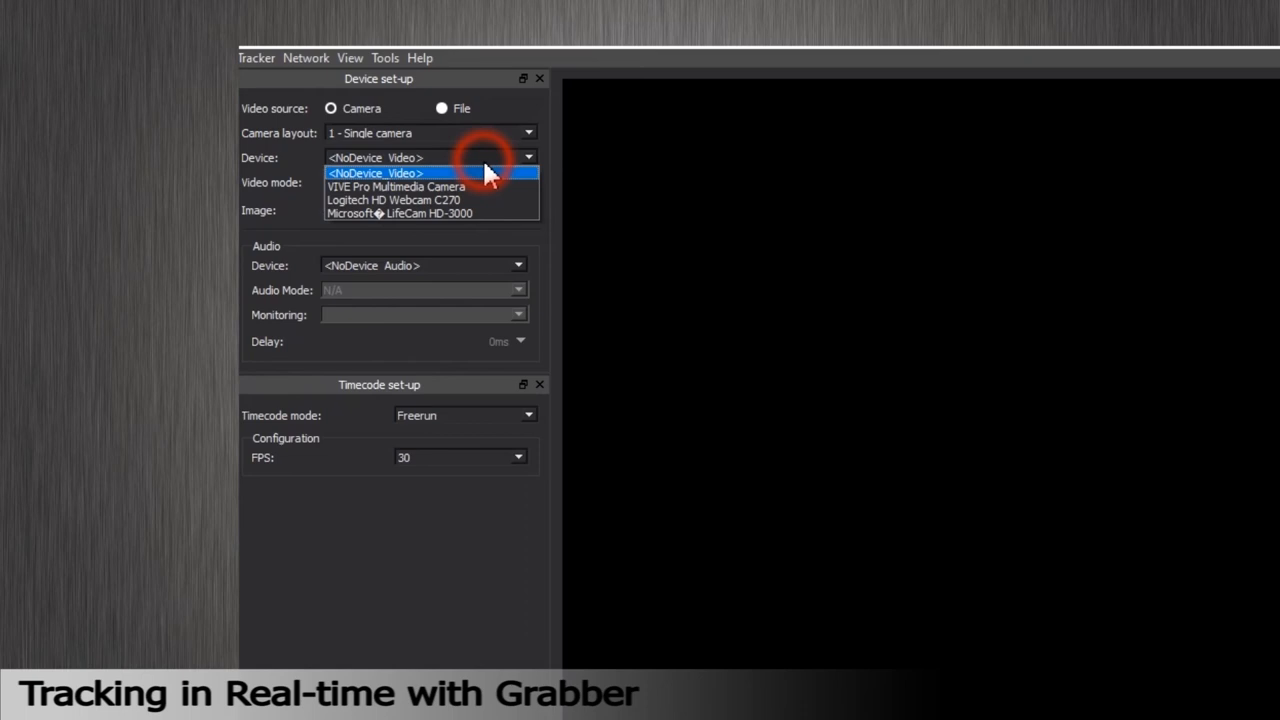
pyautogui.click(400, 212)
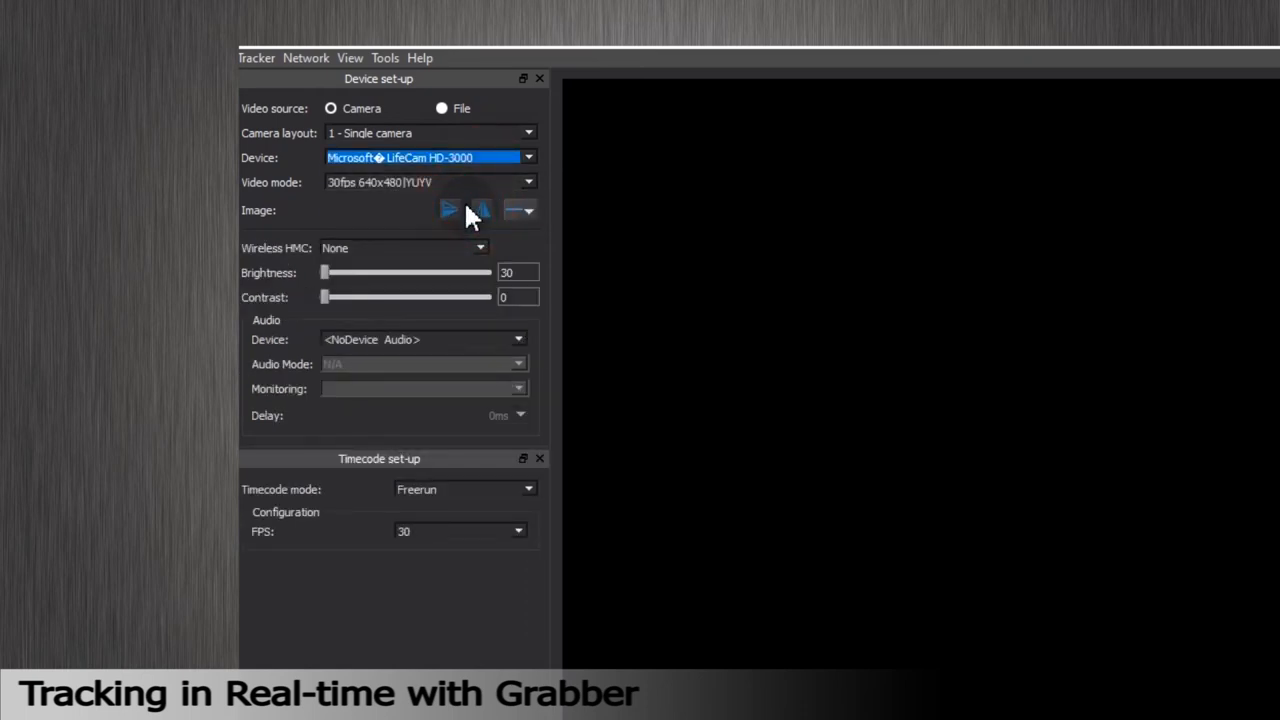
pyautogui.moveTo(438, 242)
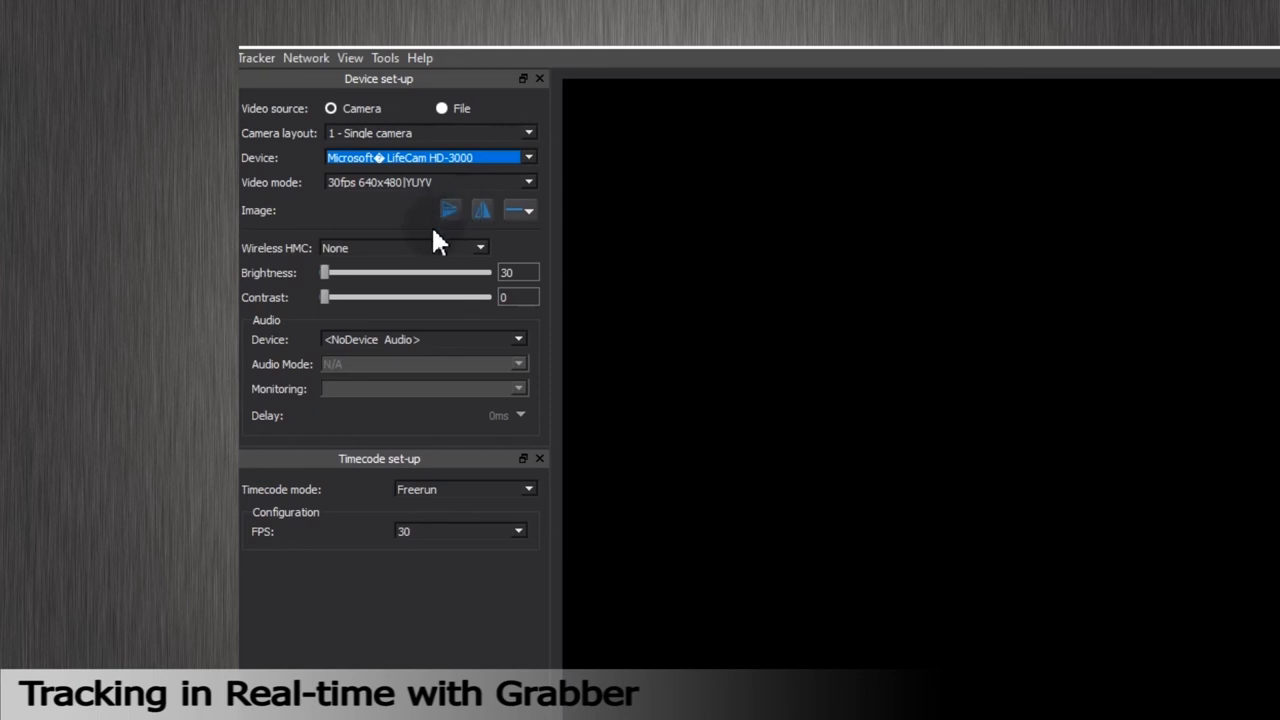